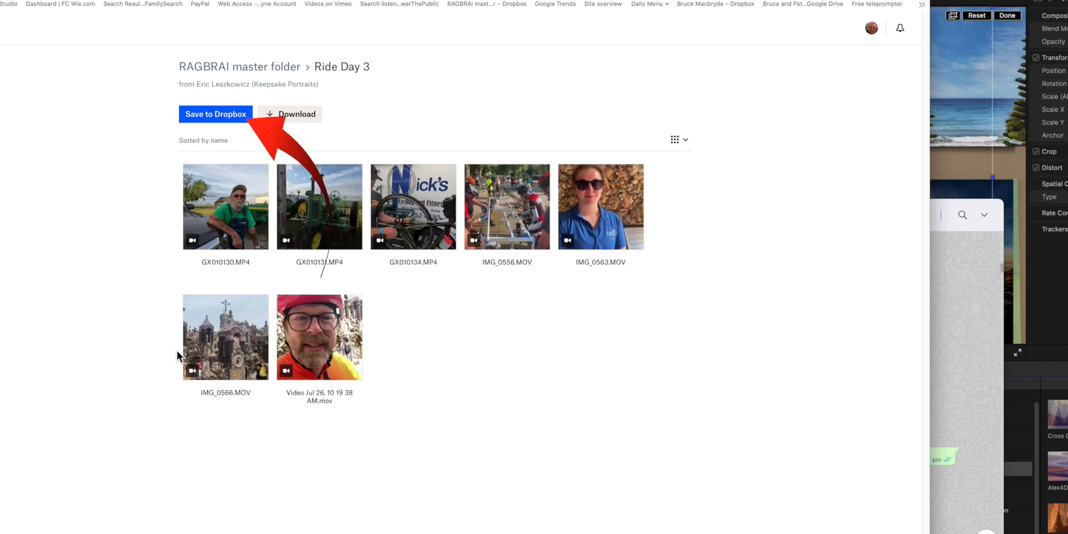
Save Ride Day 3 to Dropbox and set MEGA downloads to '2 ERIC PUT YOUR FOOTAGE HERE'
left_click(216, 114)
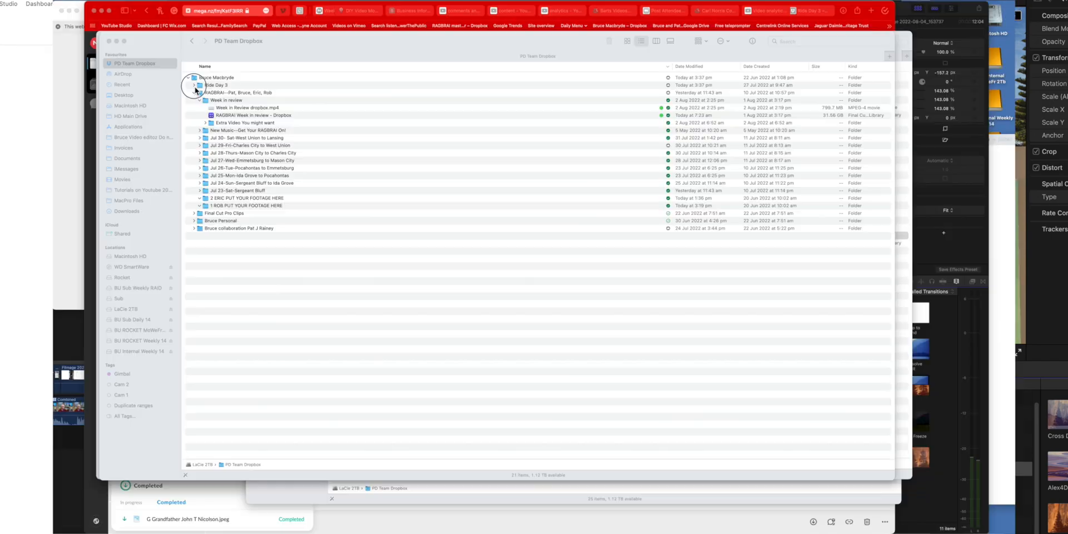
left_click(194, 85)
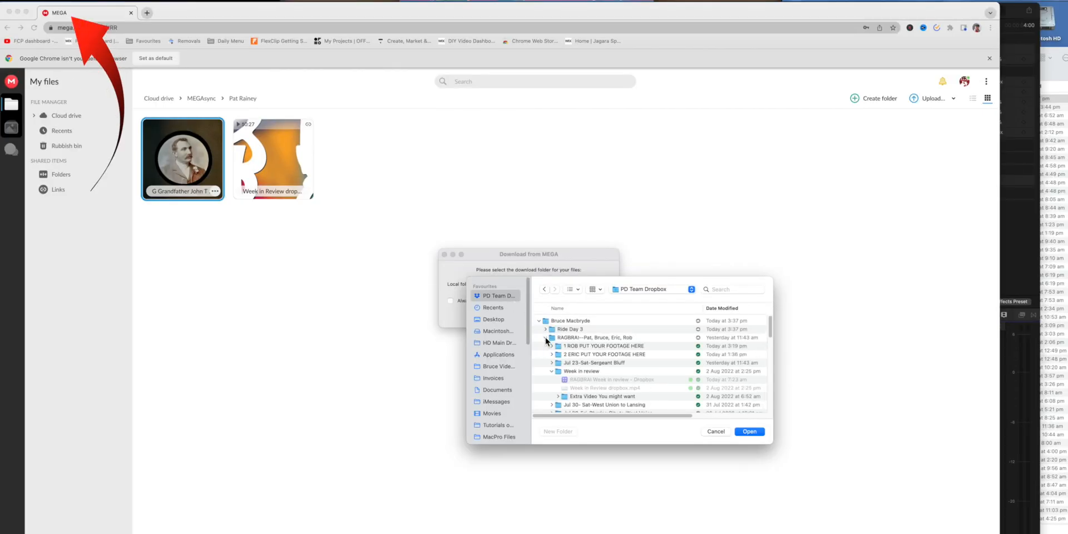
left_click(602, 354)
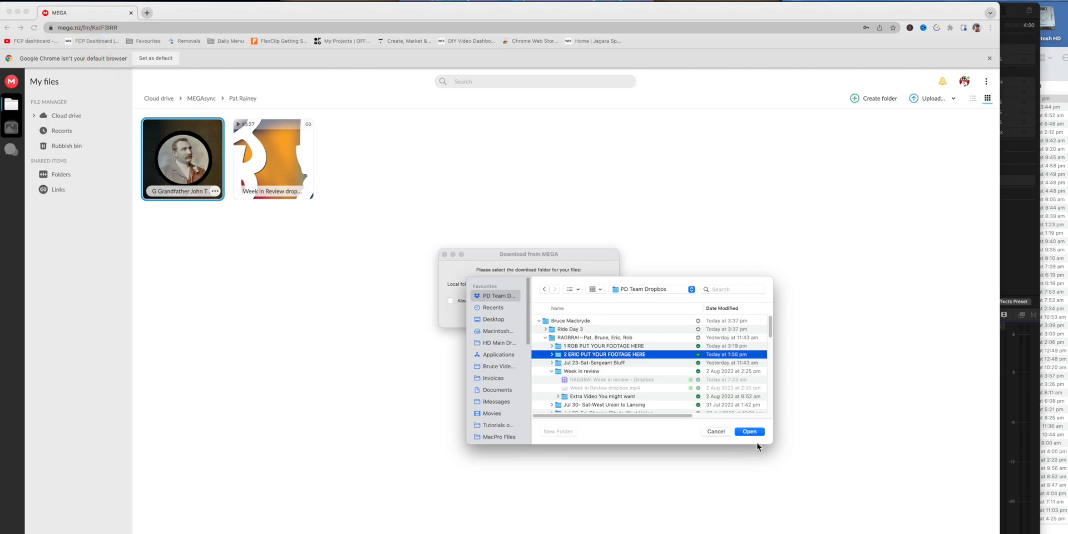
left_click(748, 430)
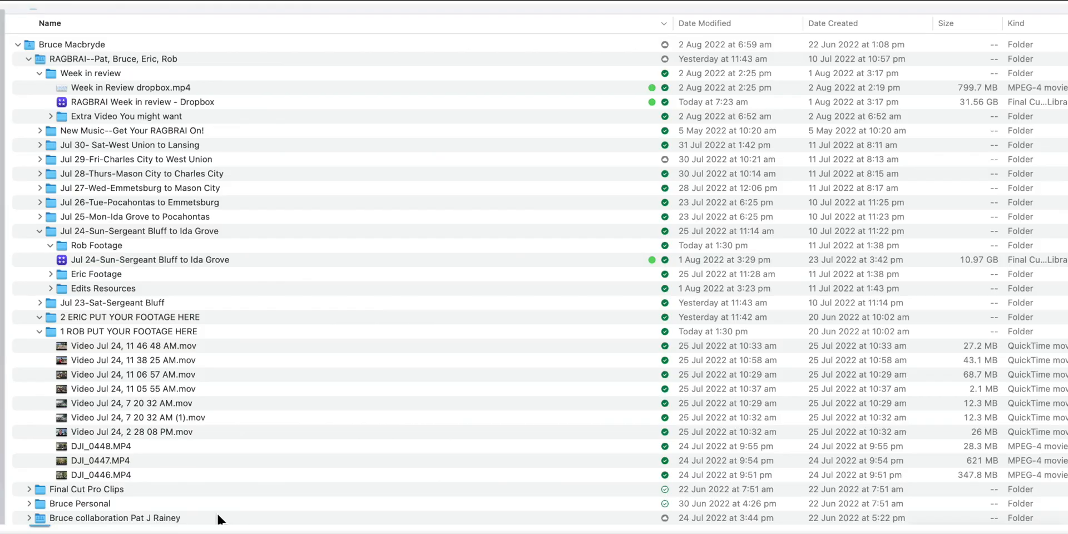
mouse_move(77, 388)
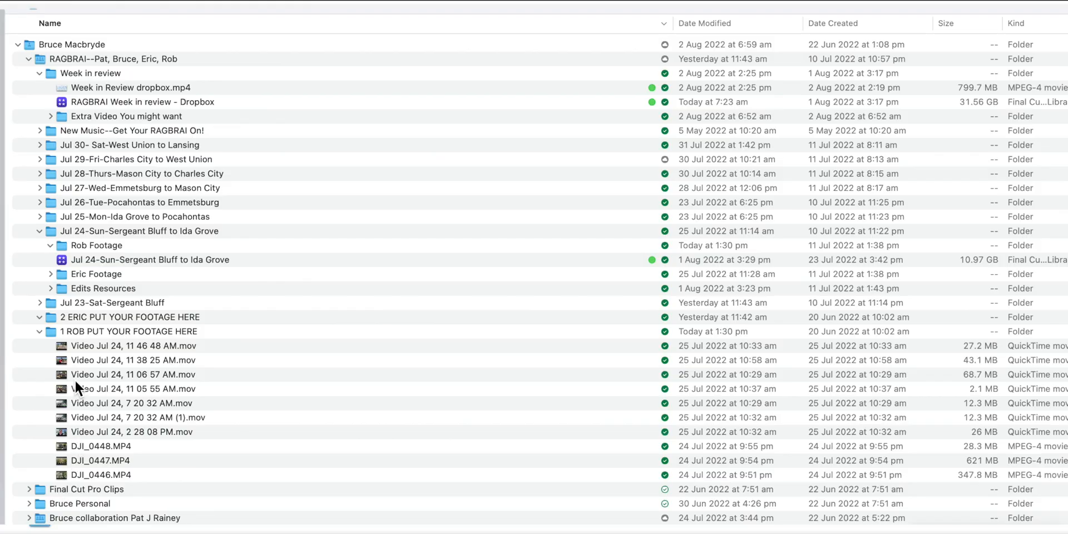
left_click(133, 345)
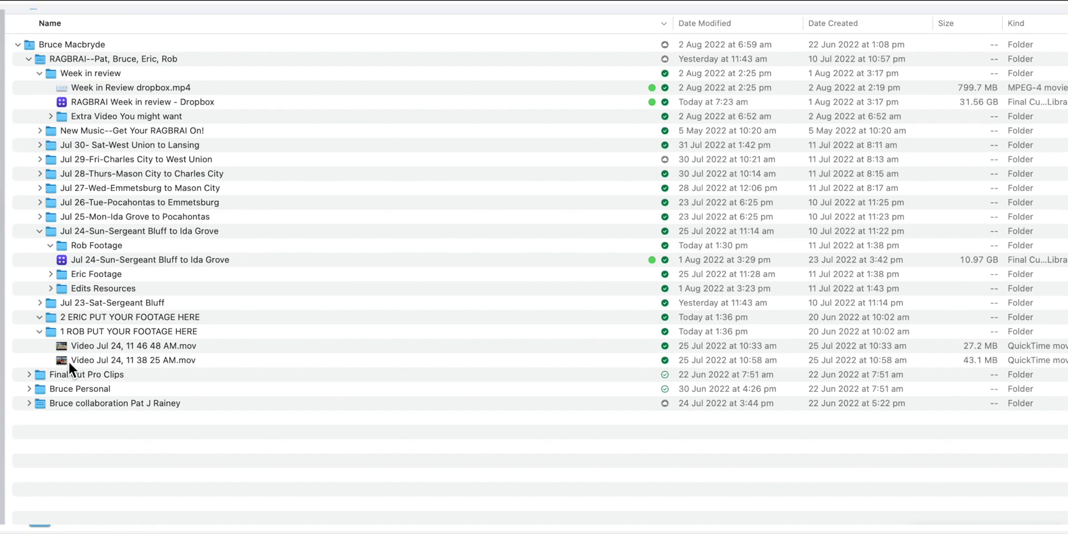
mouse_move(564, 492)
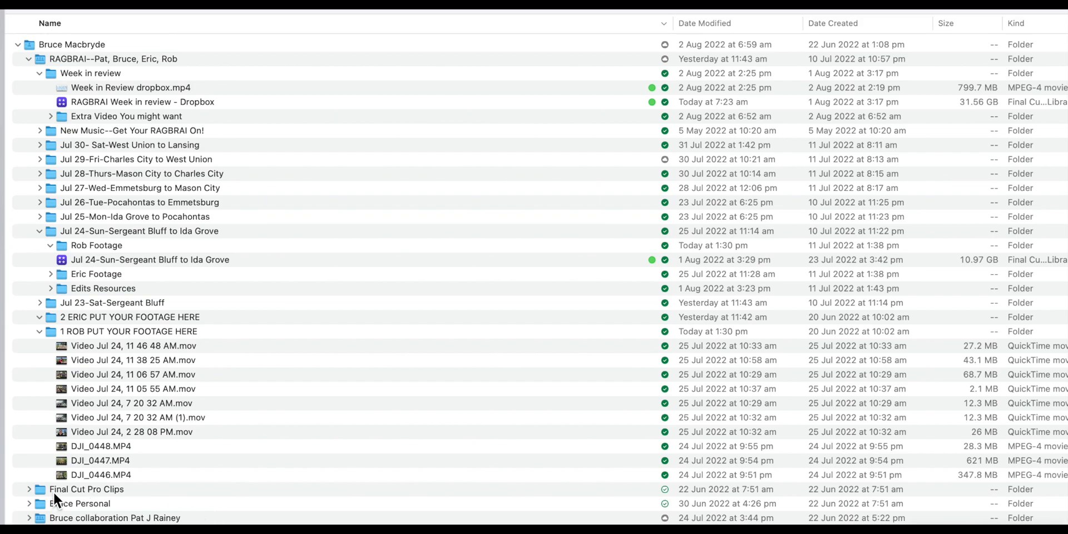
File the GX, Jul 24 and IMG clips into Shooter 1's iPhone, Drone and Action Cam folders
left_click(134, 346)
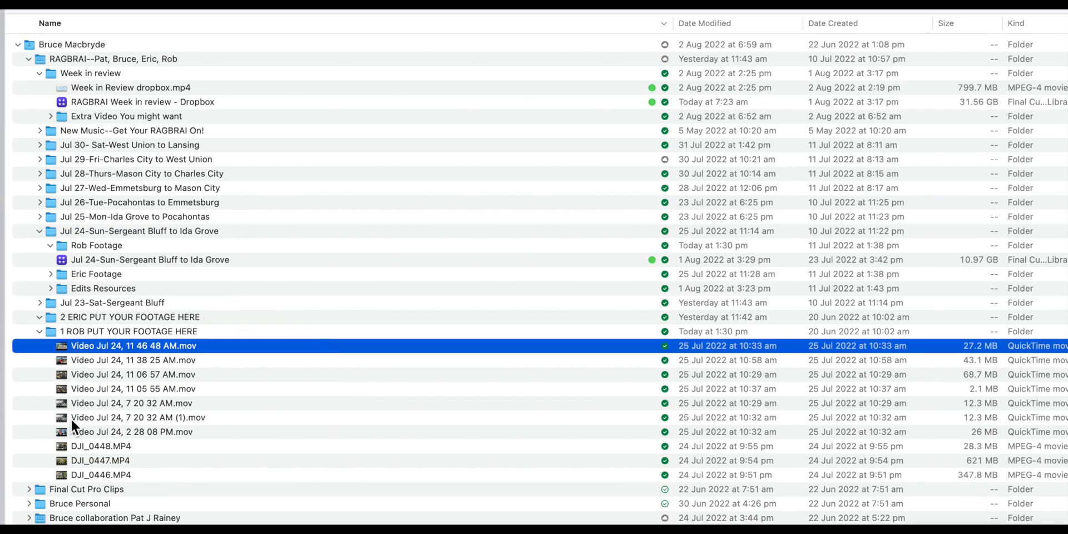
left_click(100, 474)
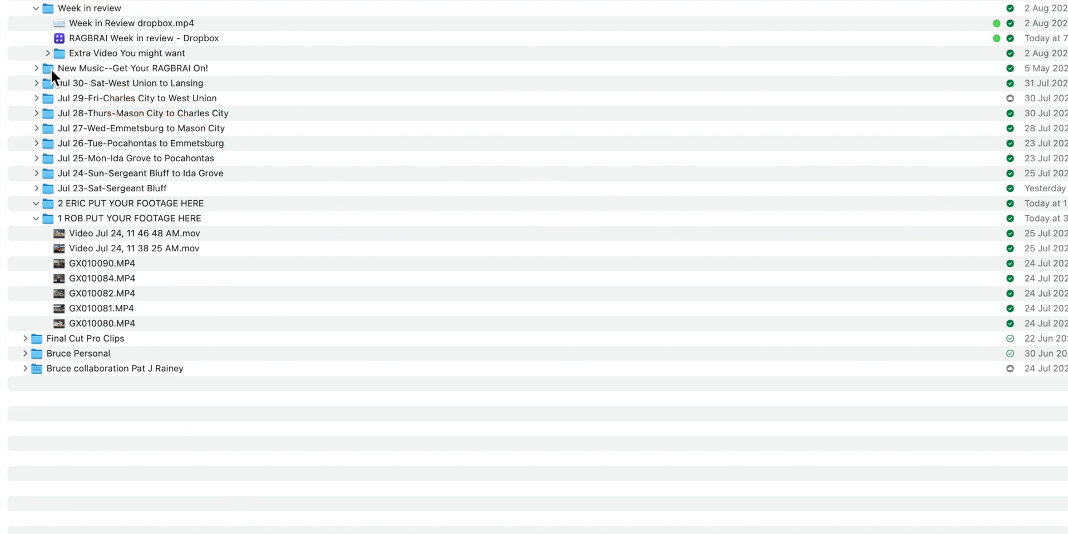
left_click(137, 97)
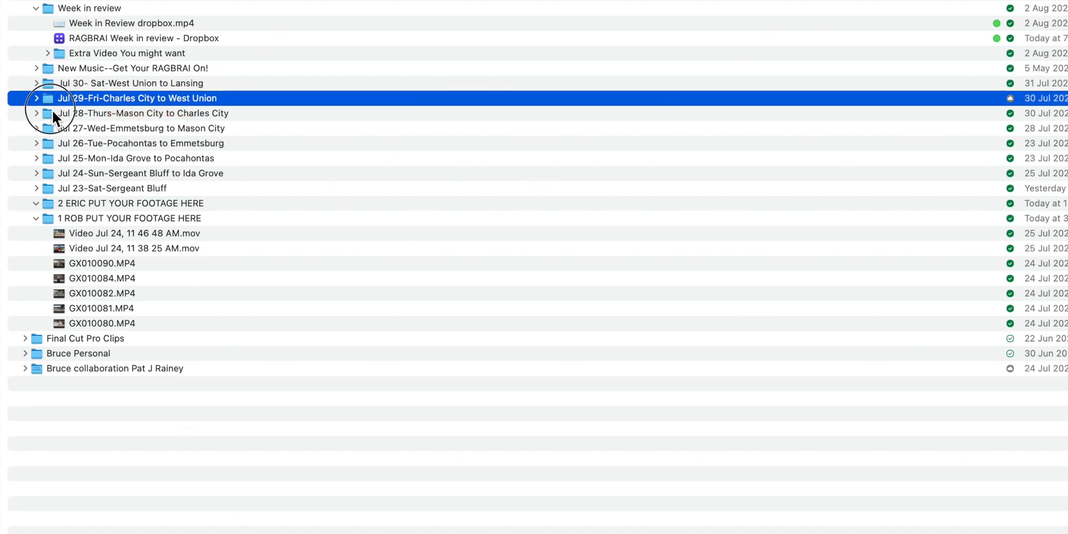
left_click(139, 173)
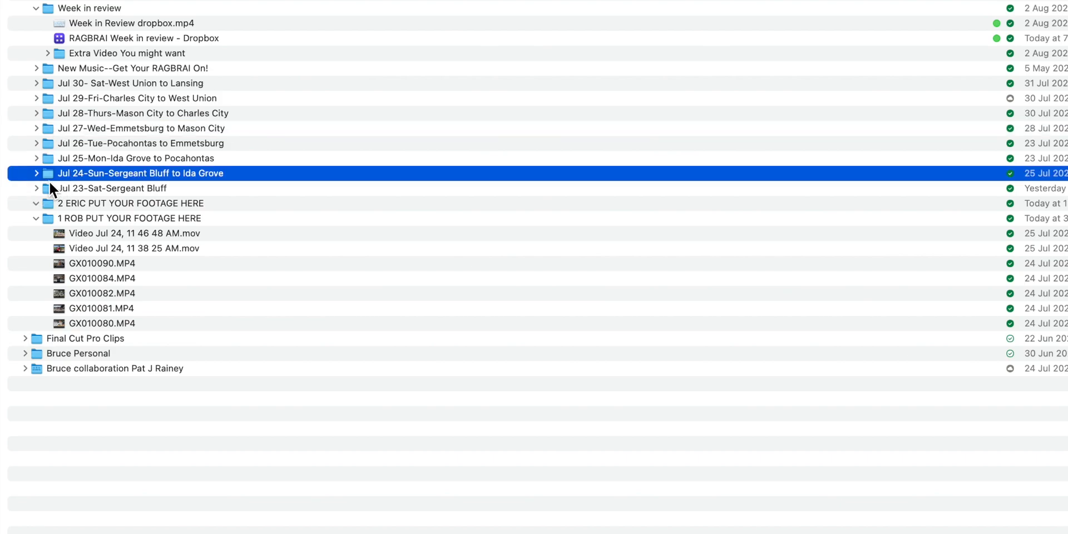
mouse_move(38, 214)
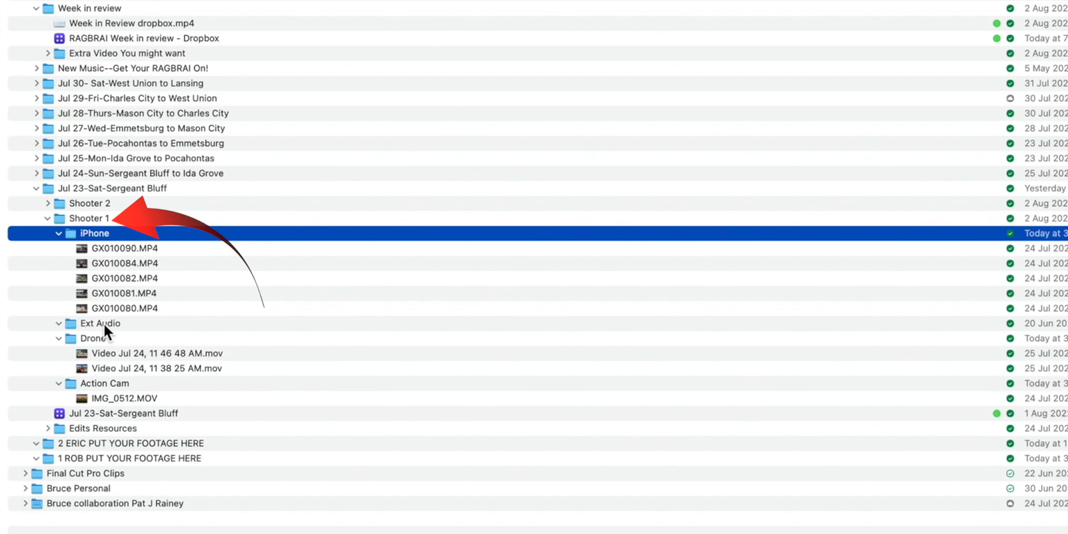
left_click(93, 338)
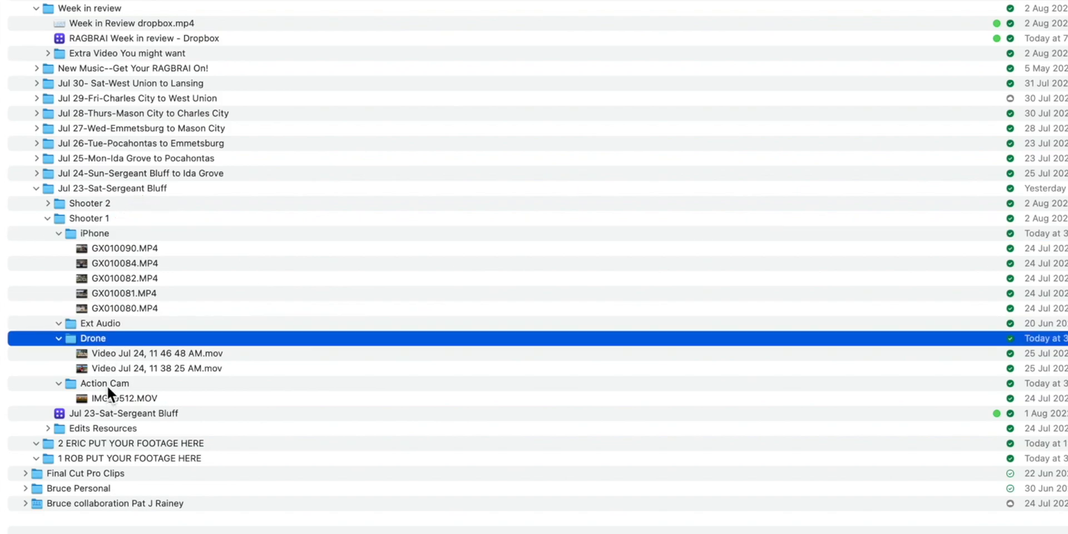
left_click(104, 382)
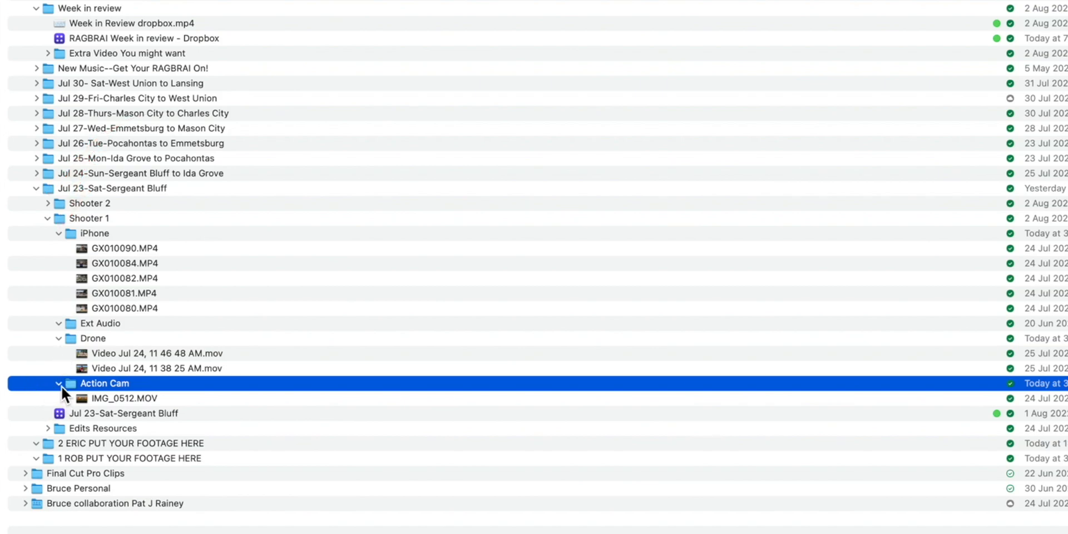
left_click(58, 382)
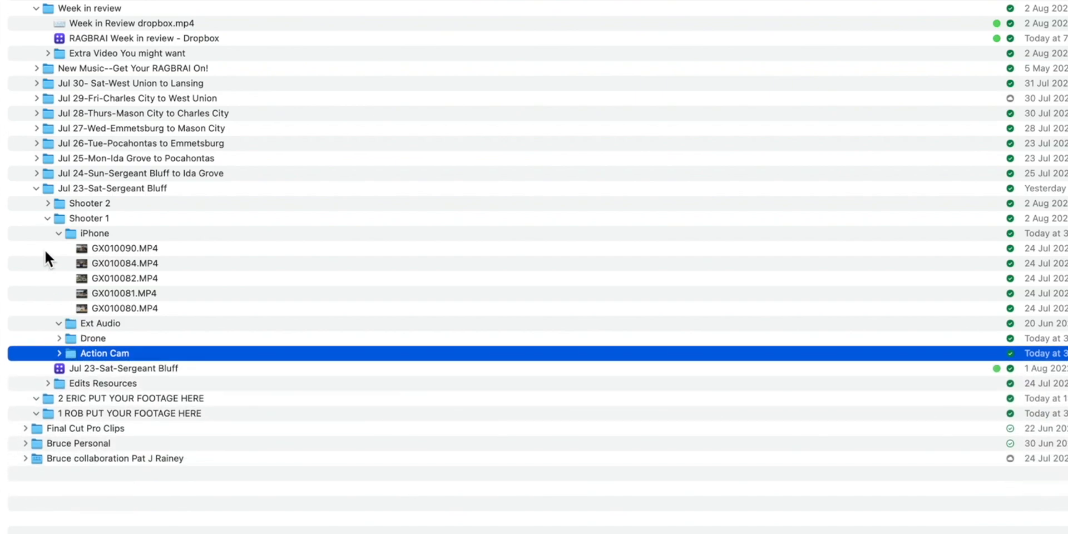
Collapse Shooter 1's iPhone folder, peek into Edits Resources, then expand Shooter 2's camera folders
left_click(60, 233)
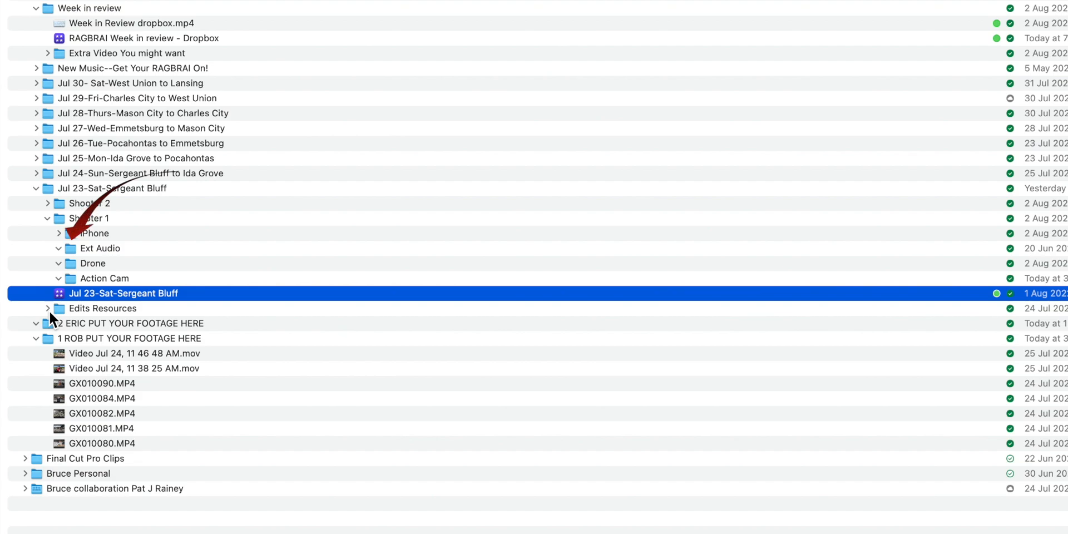
left_click(48, 307)
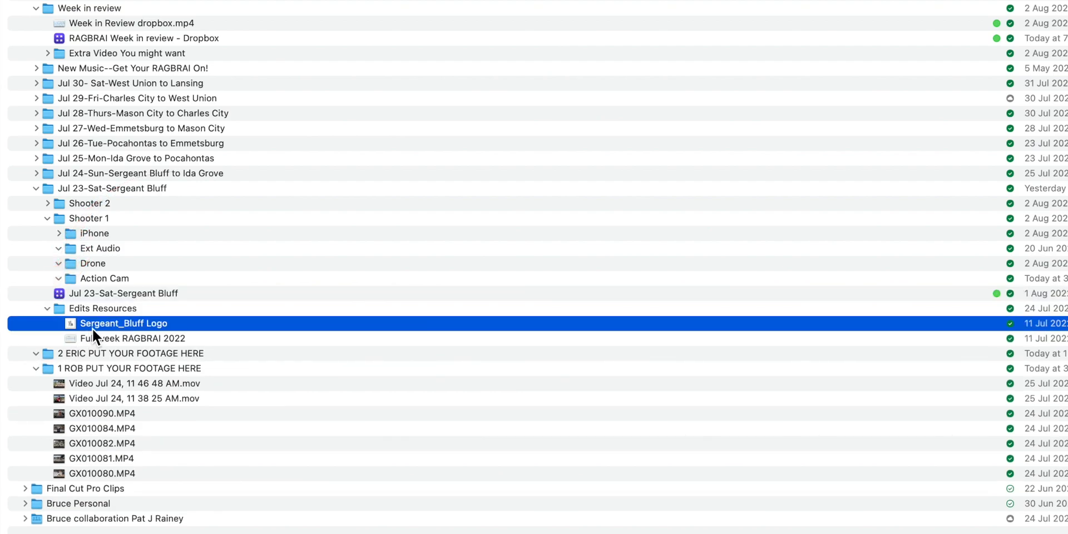
left_click(132, 338)
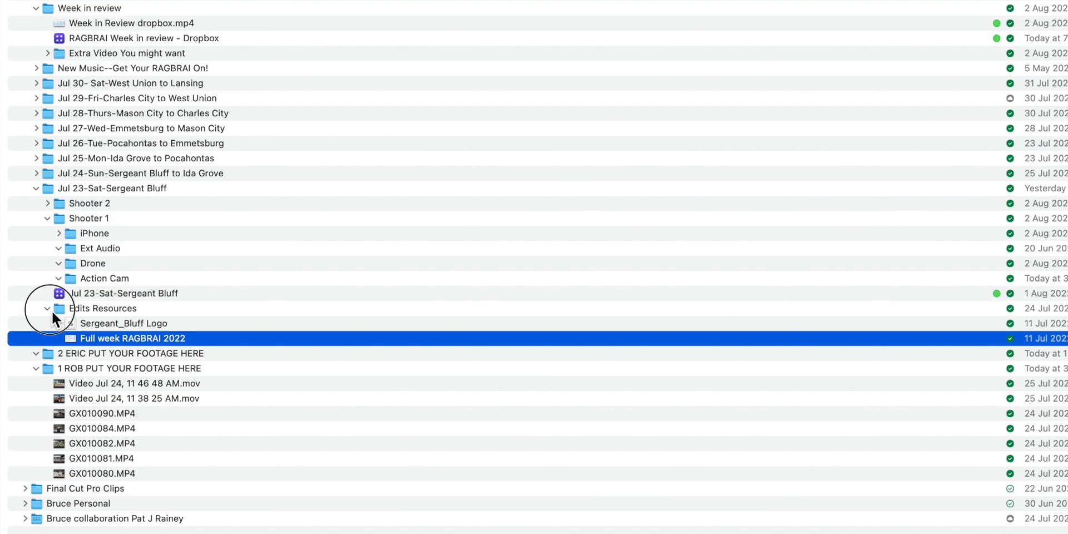
left_click(47, 308)
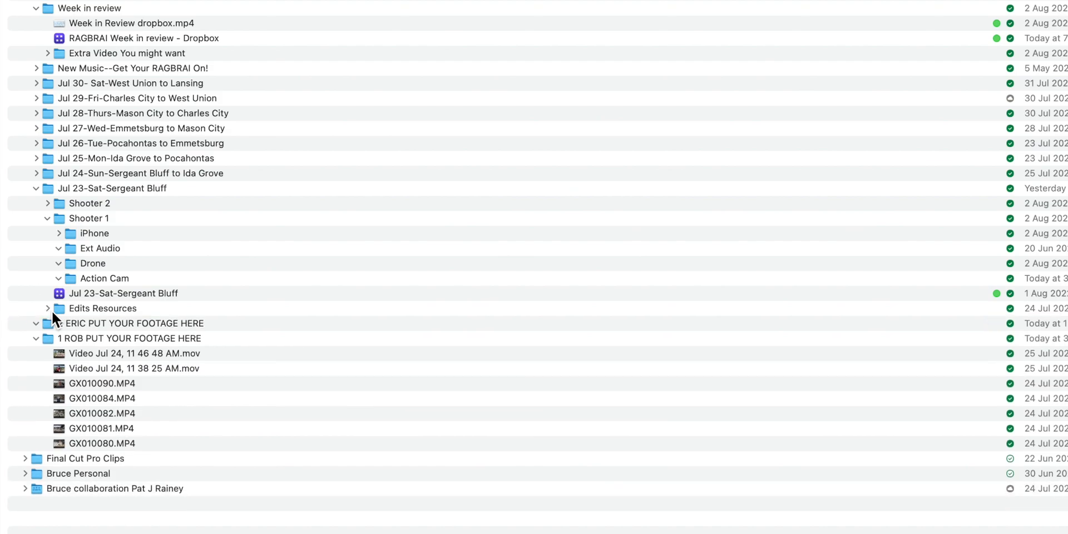
left_click(48, 203)
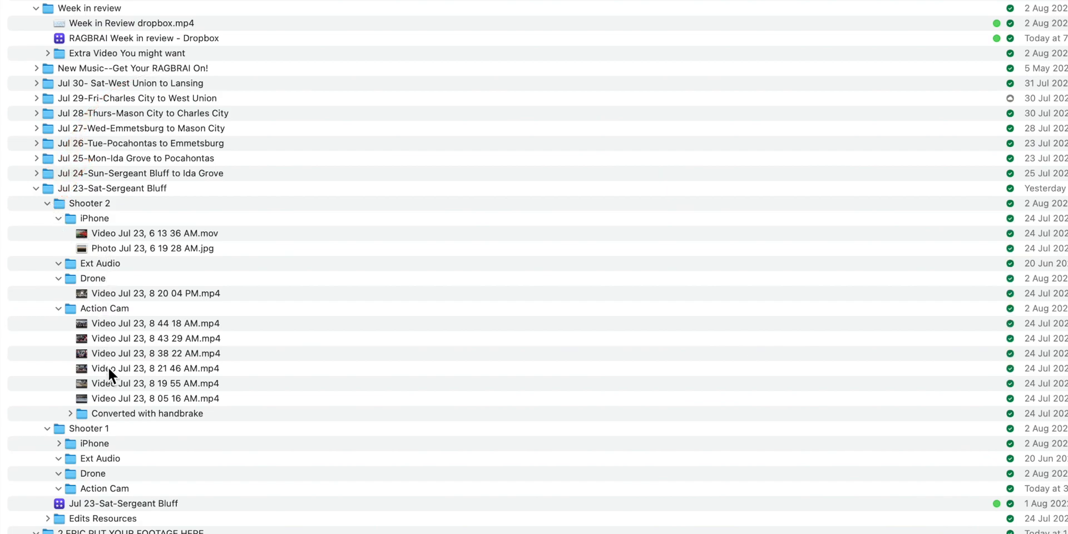
Drag all clips from '1 ROB PUT YOUR FOOTAGE HERE' onto Shooter 1's iPhone folder
scroll("down", 3)
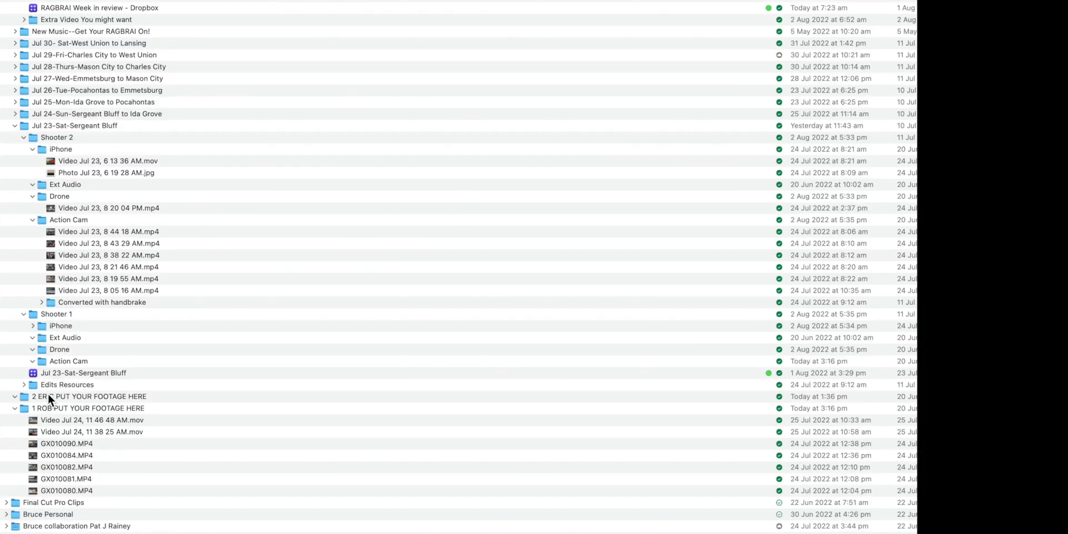
left_click(92, 419)
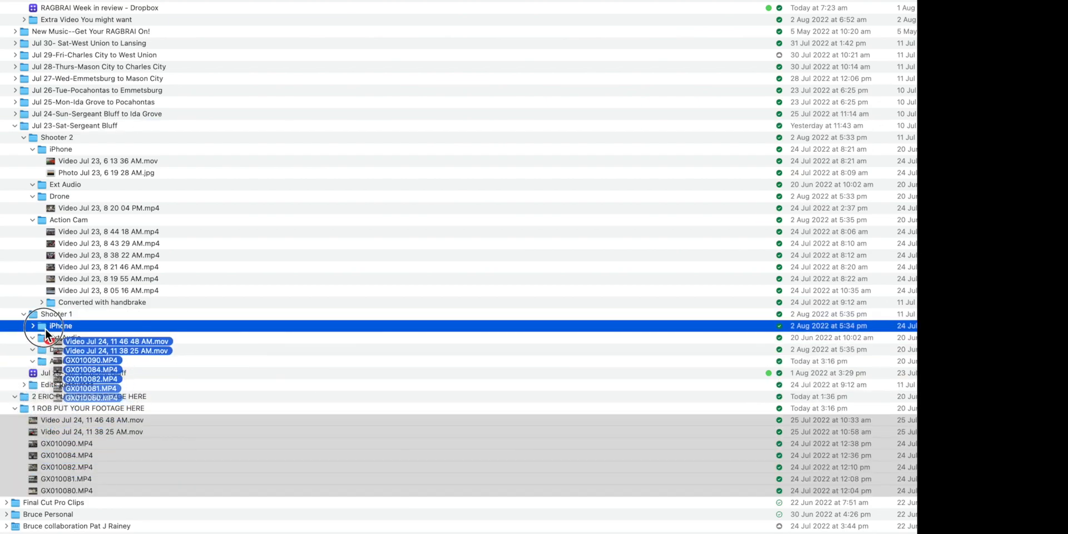
left_click(32, 325)
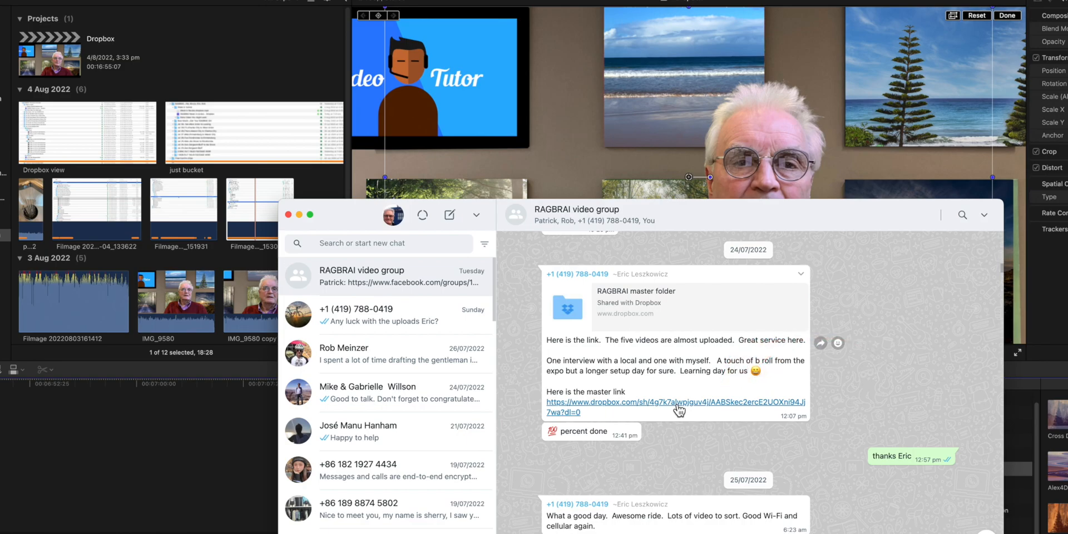
Open the Dropbox master folder link shared in the RAGBRAI video group chat
left_click(674, 406)
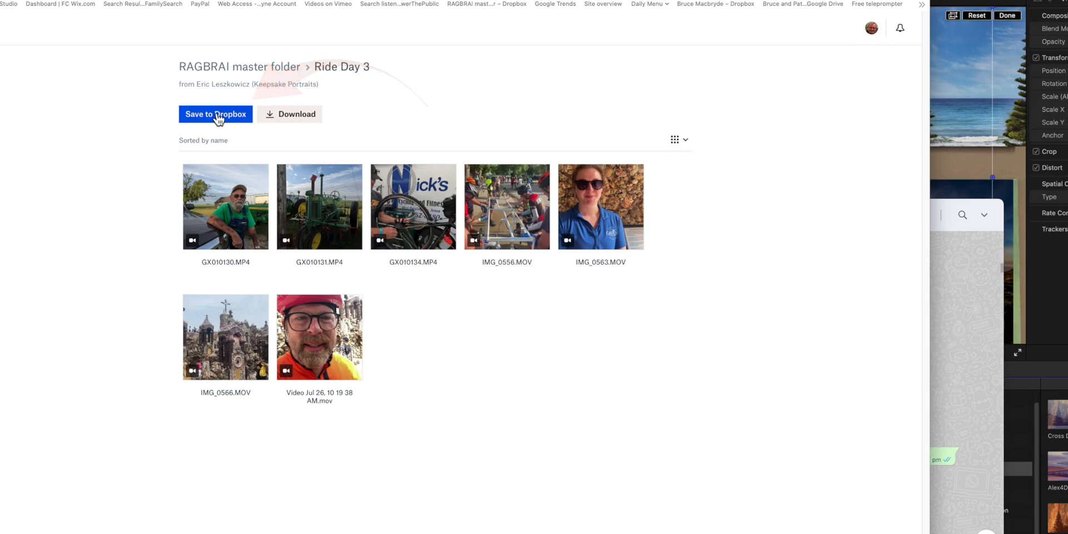
left_click(215, 114)
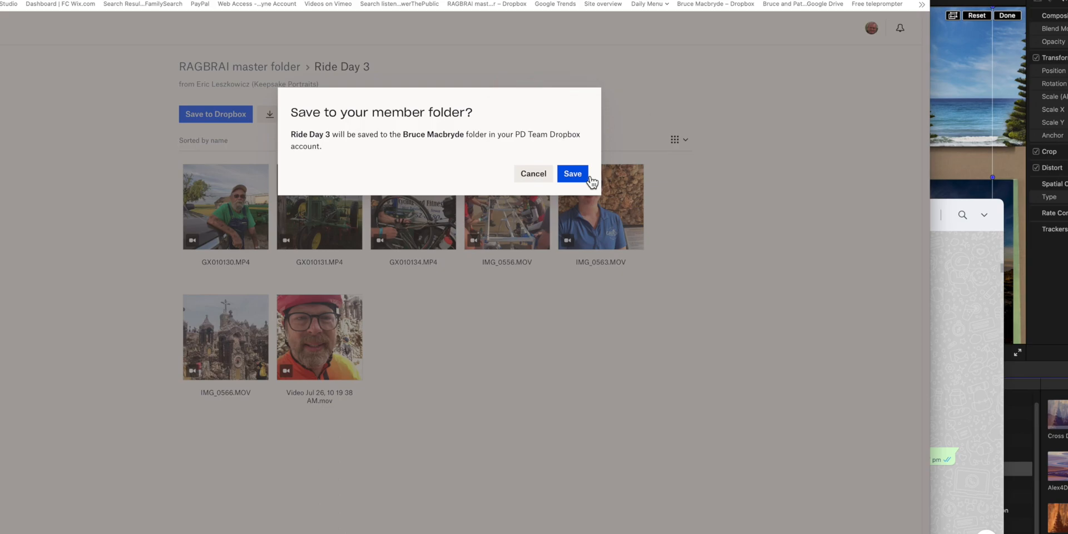
left_click(572, 173)
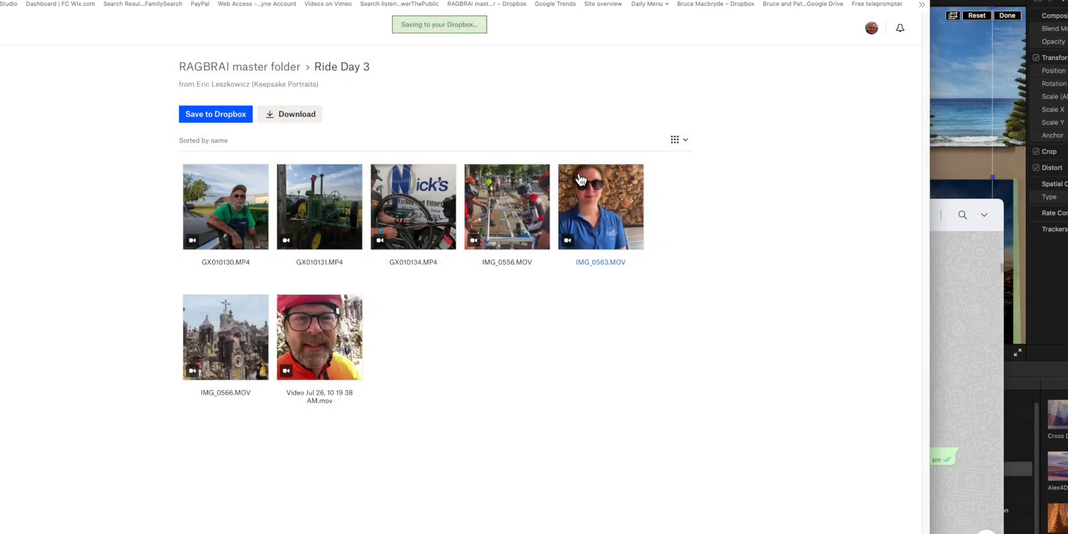
mouse_move(598, 321)
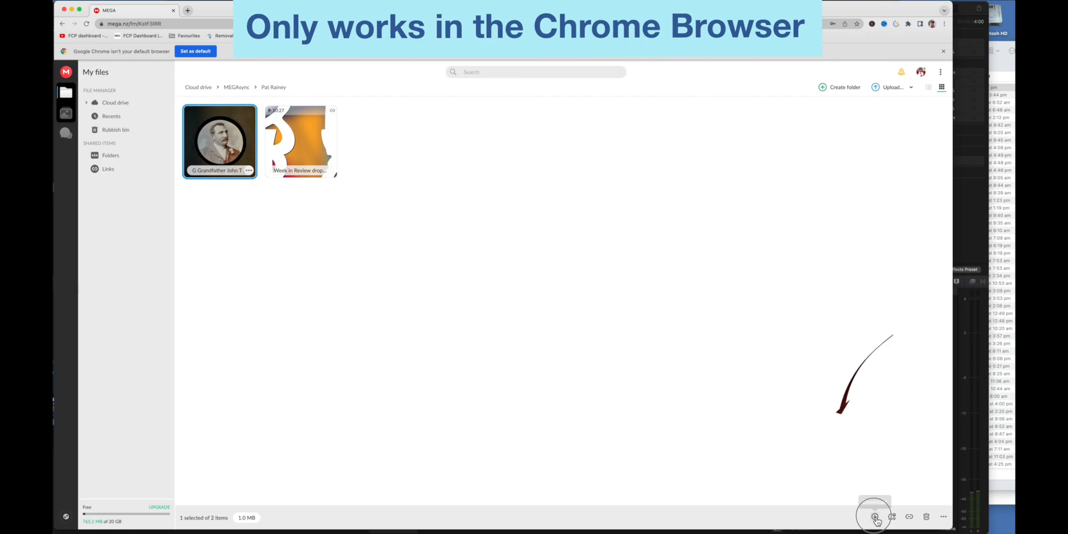
Download the grandfather portrait into the second footage drop folder in PD Team Dropbox
left_click(874, 516)
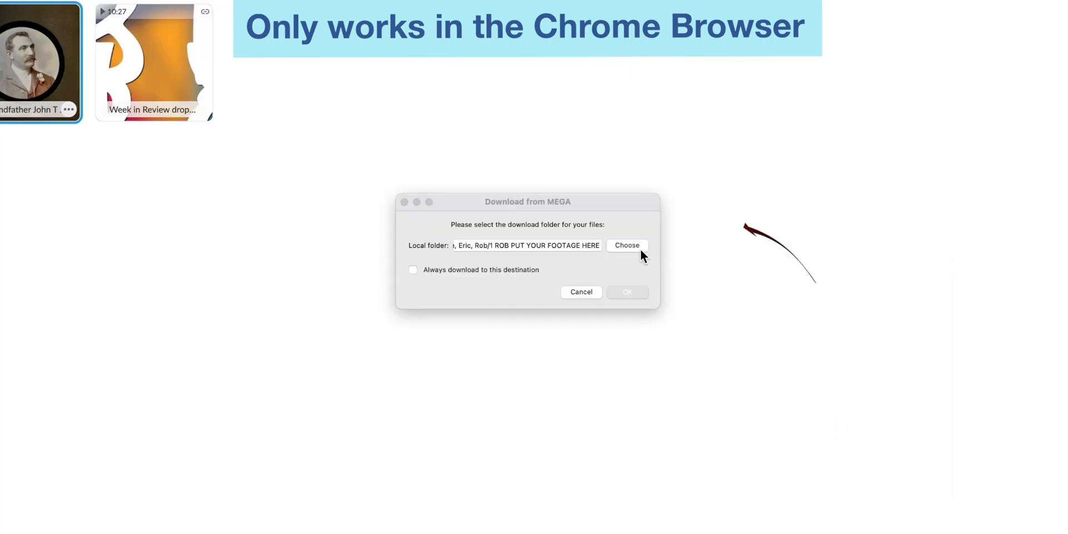
left_click(625, 245)
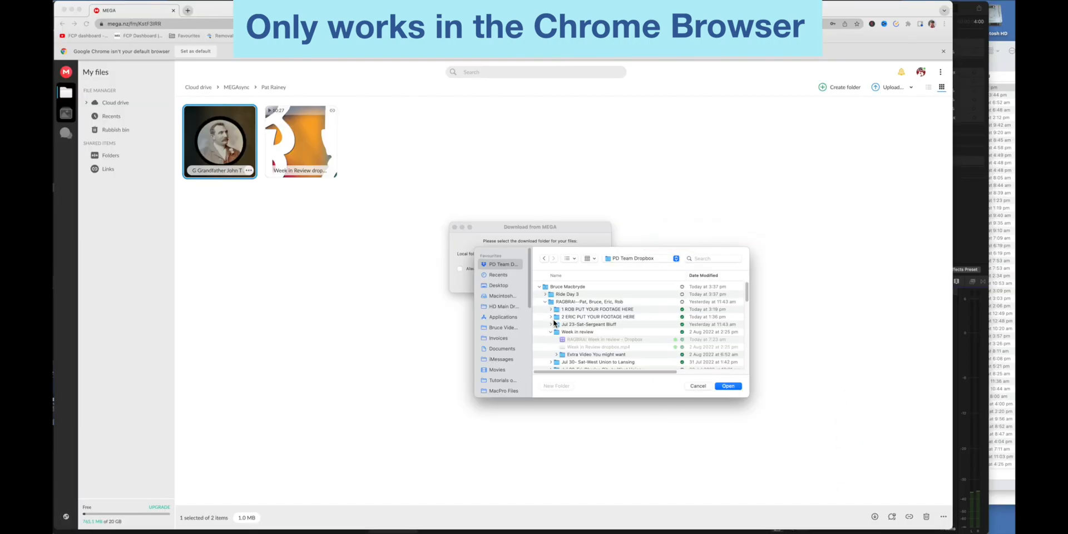
left_click(598, 317)
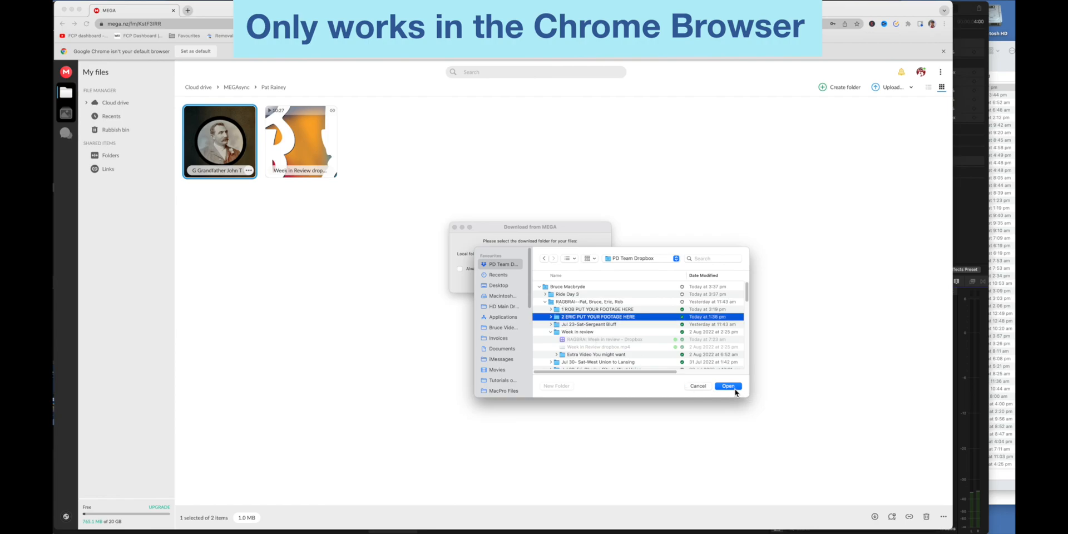
left_click(727, 386)
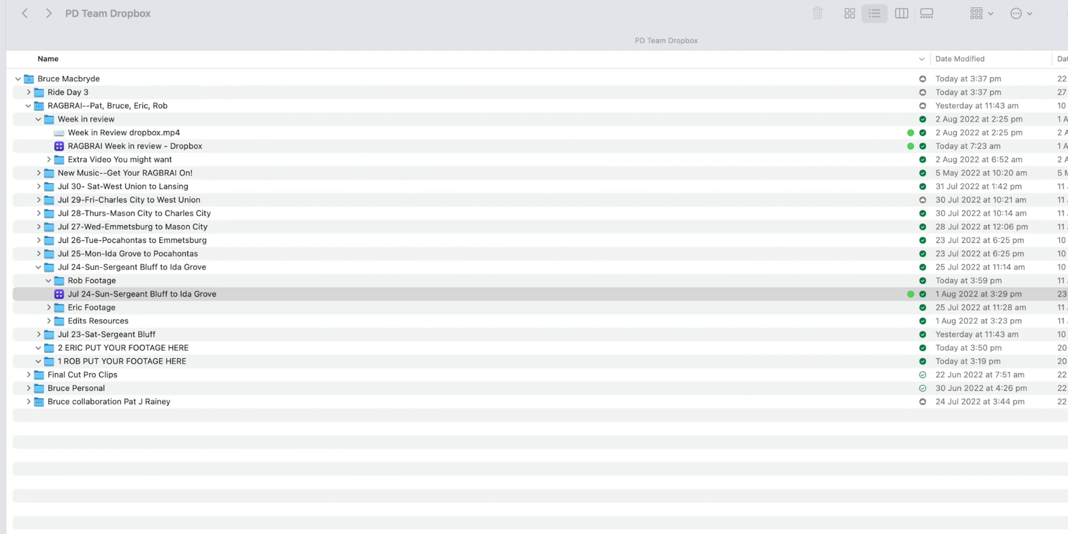
mouse_move(898, 310)
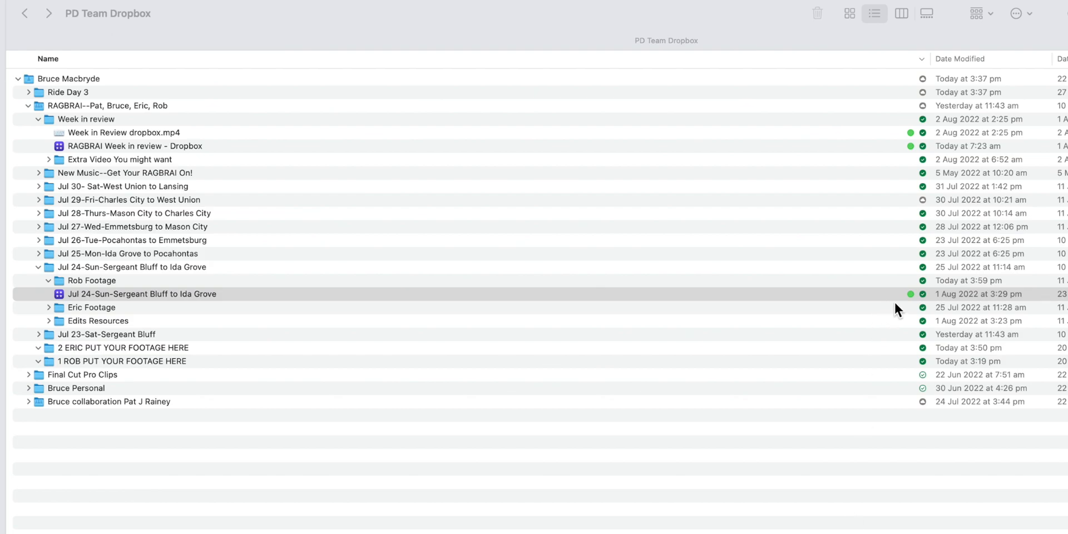
mouse_move(734, 347)
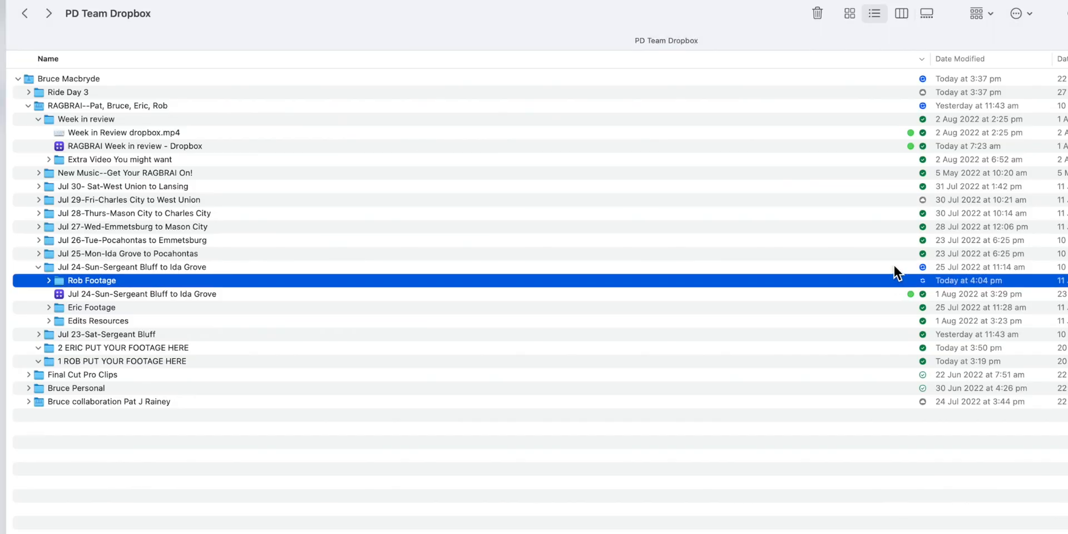
Select the Jul 24-Sun-Sergeant Bluff to Ida Grove folder while its Rob Footage subfolder syncs
left_click(131, 266)
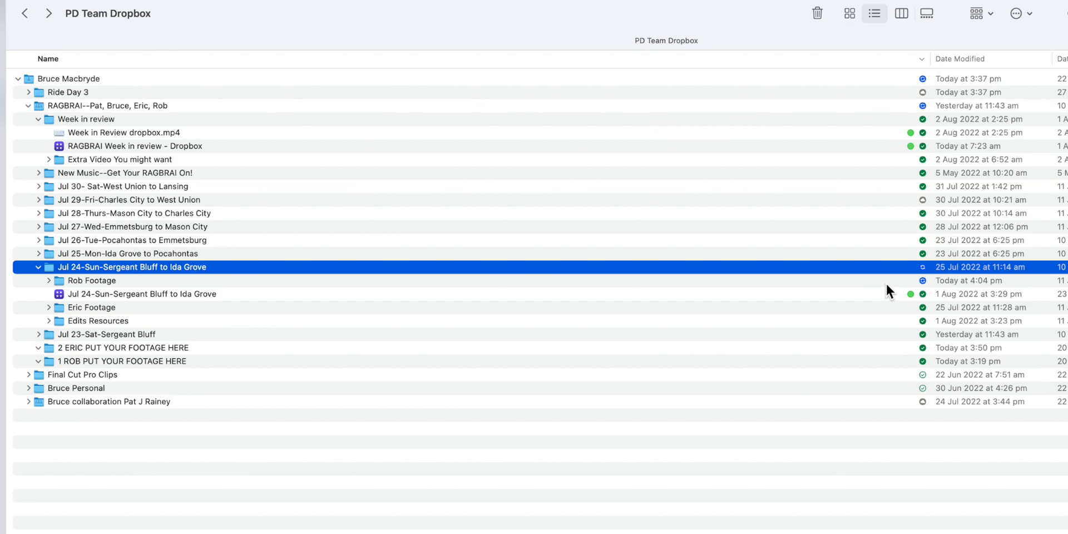
mouse_move(885, 294)
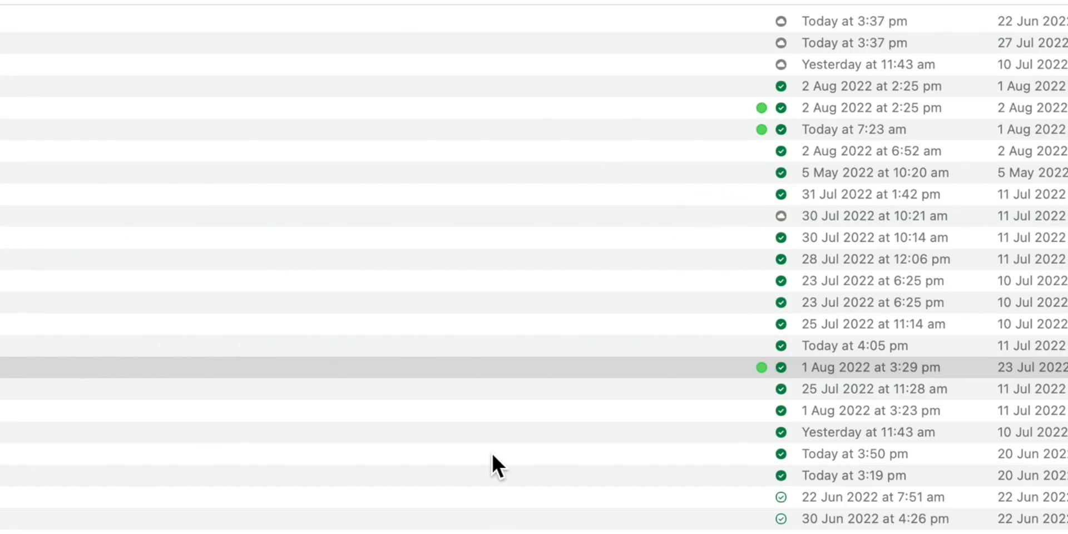
mouse_move(442, 280)
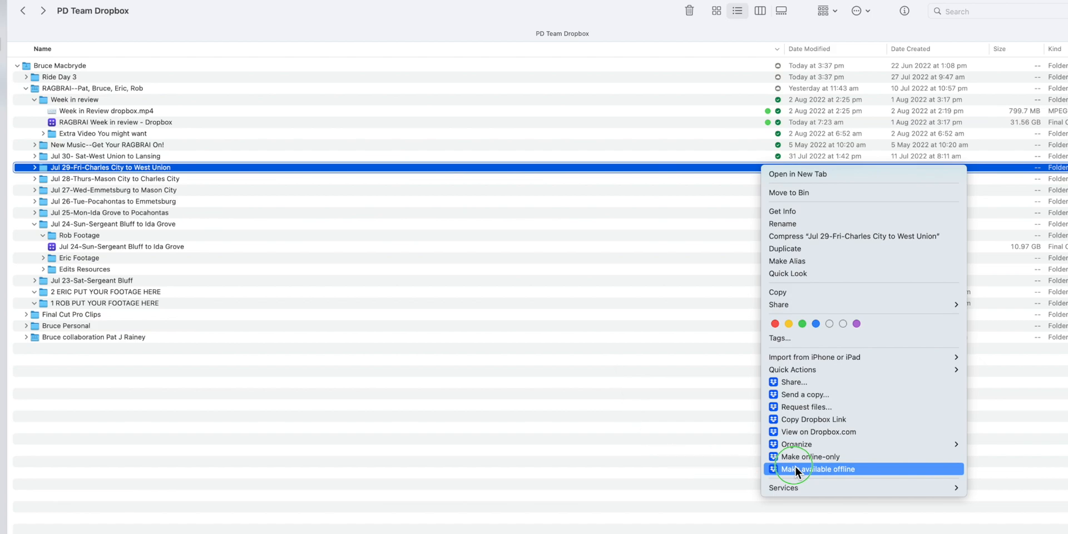
Make the Jul 29-Fri-Charles City to West Union folder available offline, then online-only
left_click(817, 468)
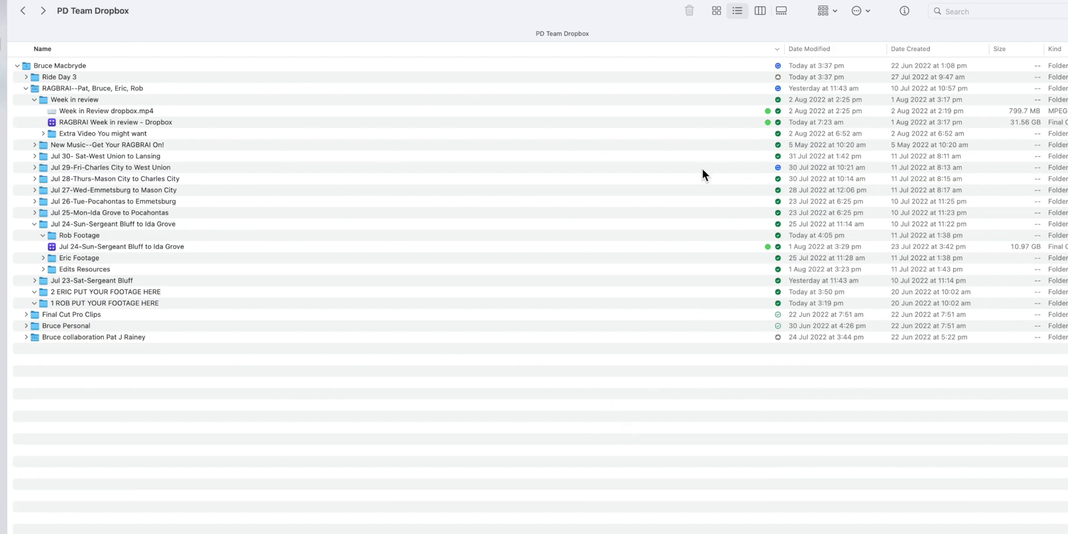
right_click(110, 167)
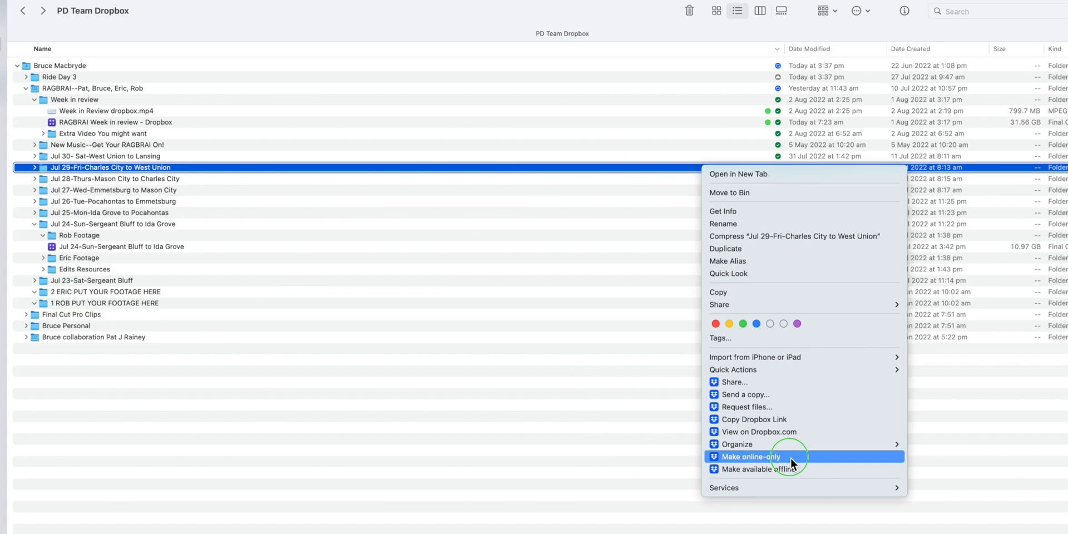
mouse_move(798, 463)
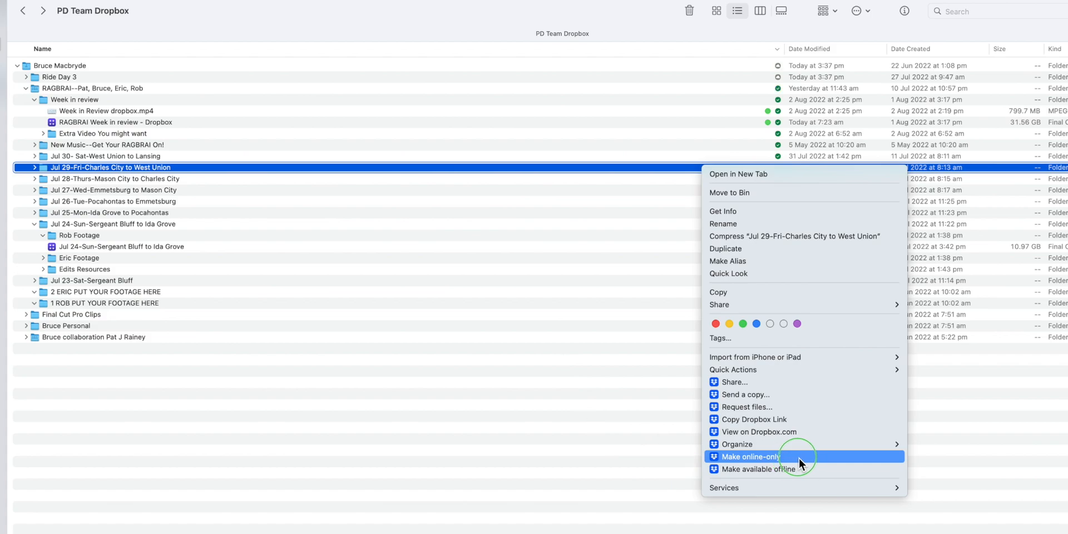
left_click(748, 456)
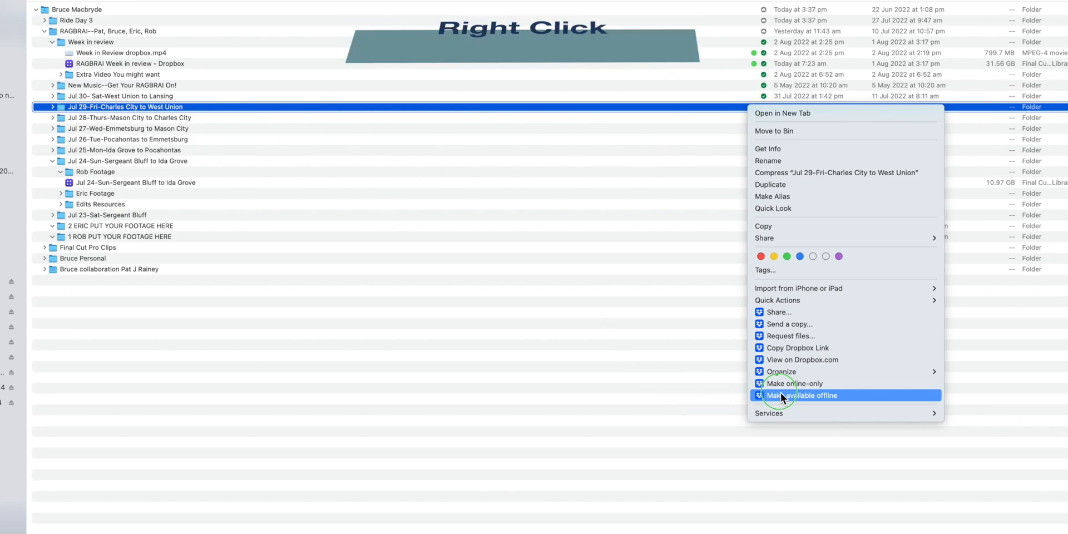
Choose Make available offline for the Jul 29-Fri-Charles City to West Union folder
left_click(801, 395)
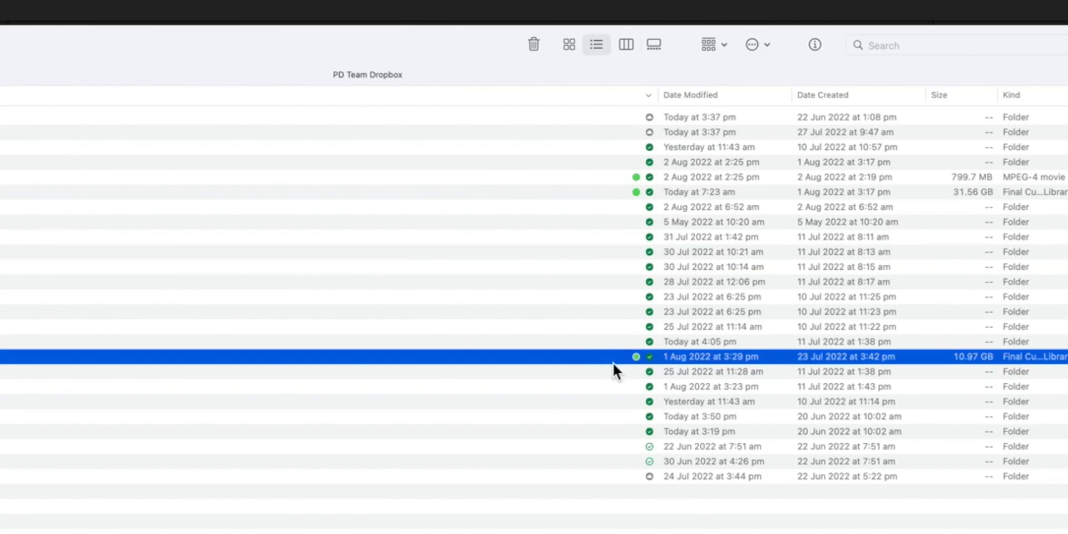
mouse_move(10, 382)
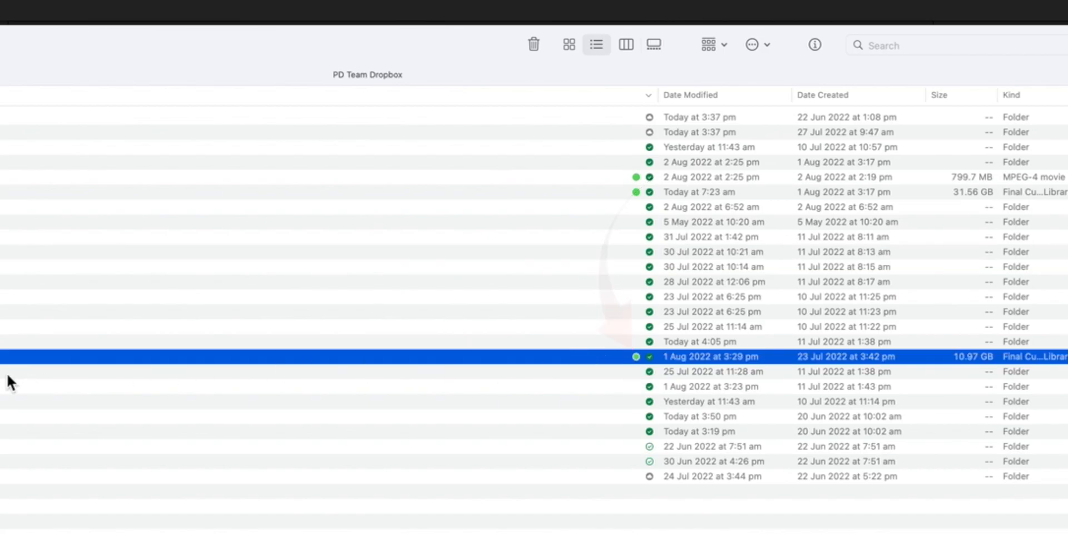
mouse_move(42, 364)
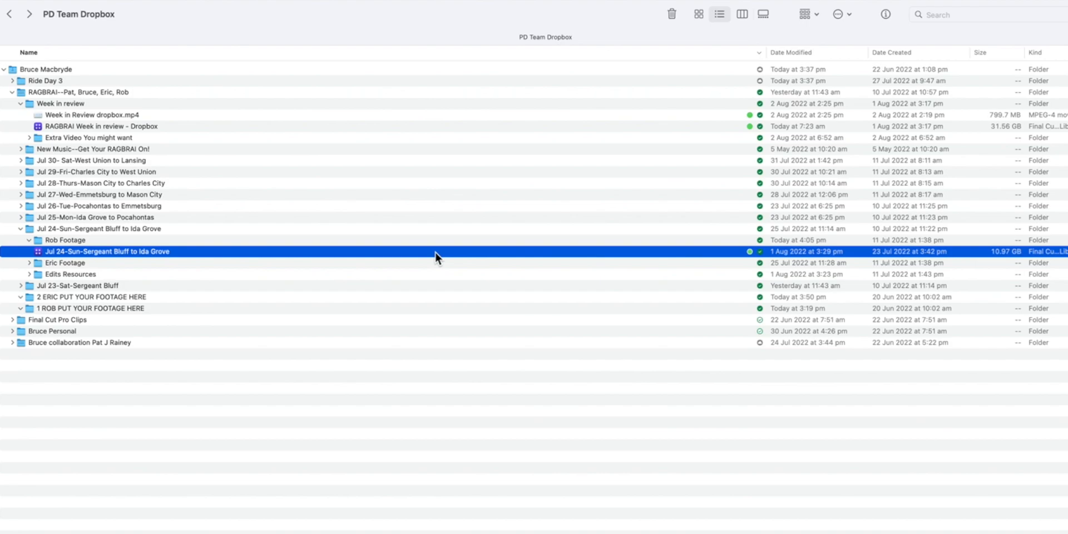
mouse_move(211, 258)
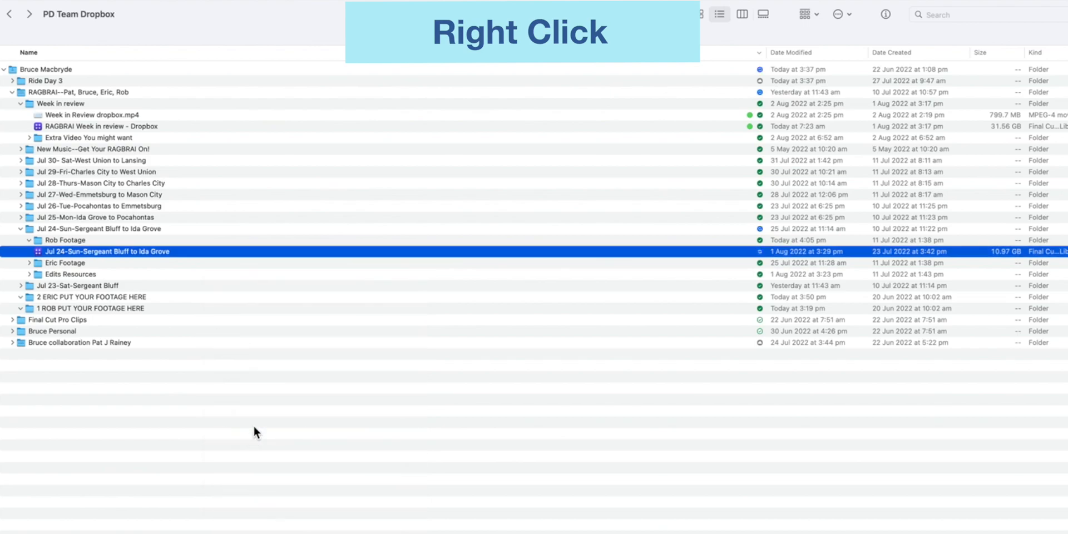
Bring up the Dropbox options for the Jul 24-Sun-Sergeant Bluff to Ida Grove library
right_click(106, 252)
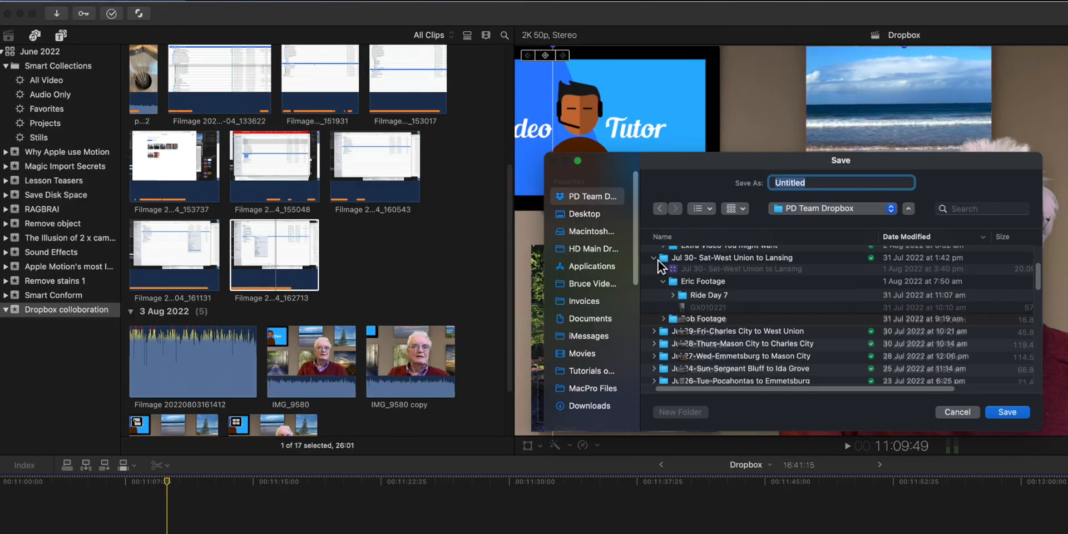
Save a new library named 'Test' into the Jul 30 PD Team Dropbox folder
type("Test")
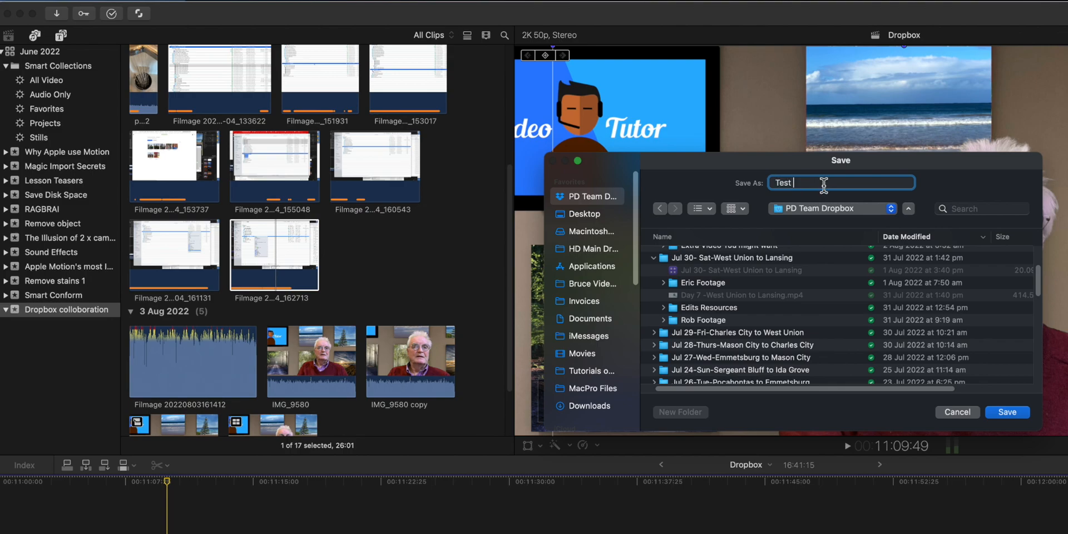
left_click(1007, 412)
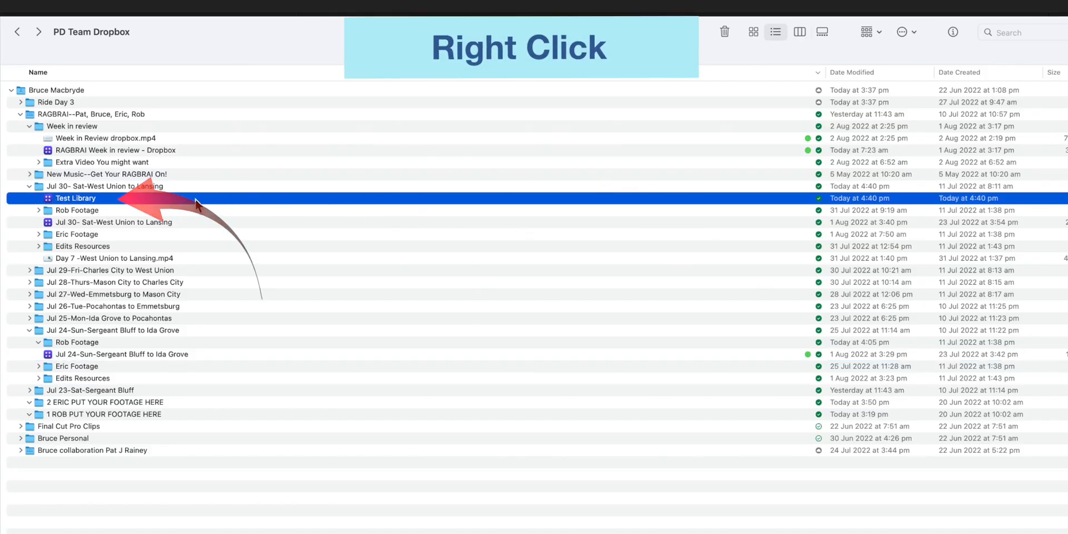
Tag Test Library red from its context menu, then return to Final Cut Pro
right_click(75, 198)
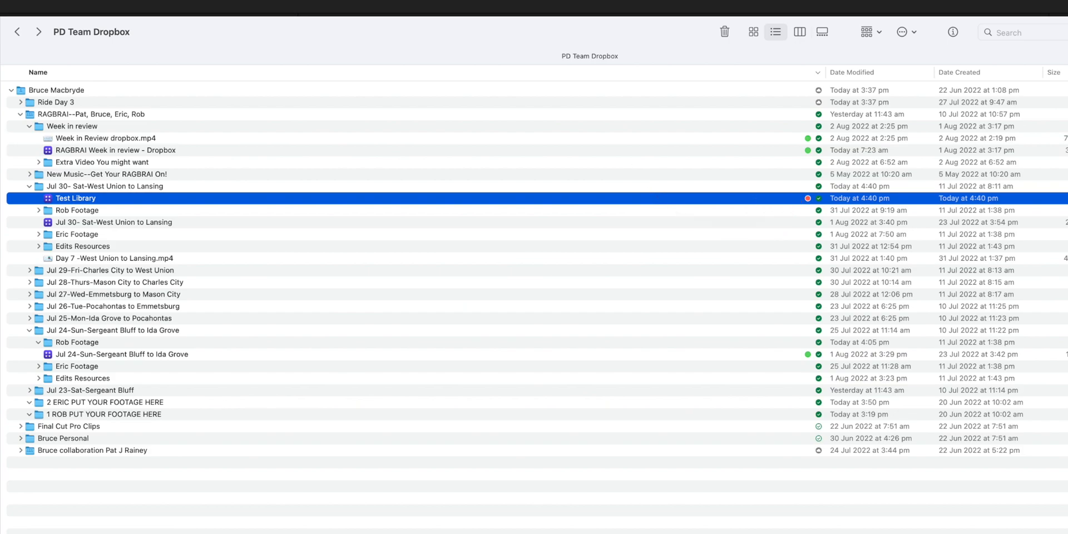
left_click(27, 6)
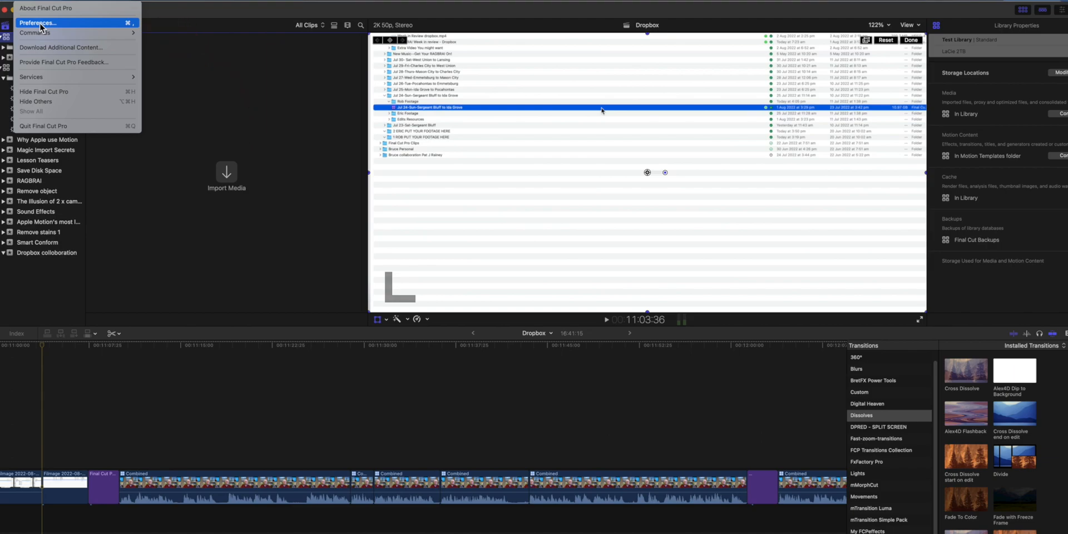
left_click(37, 22)
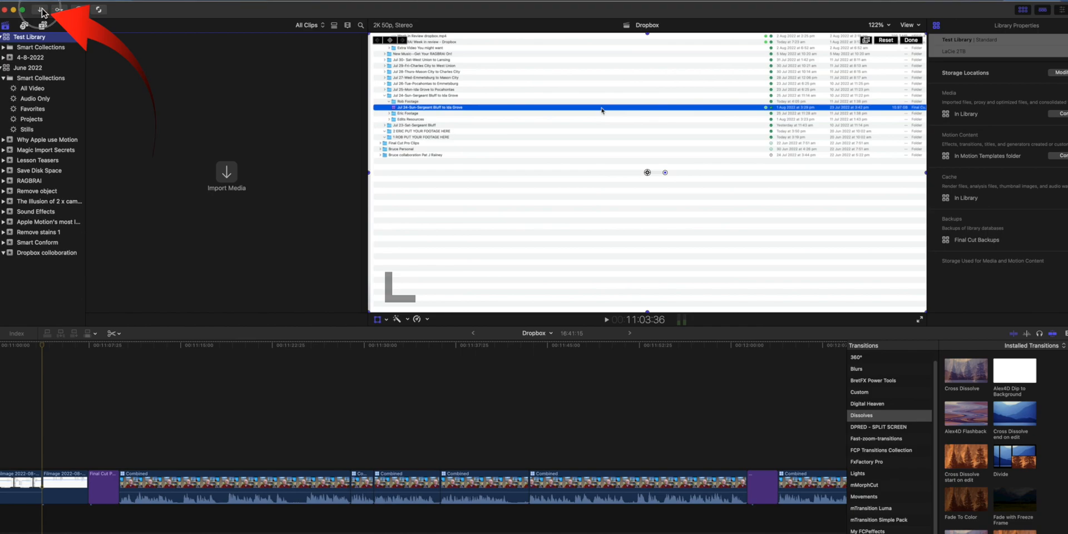
left_click(40, 9)
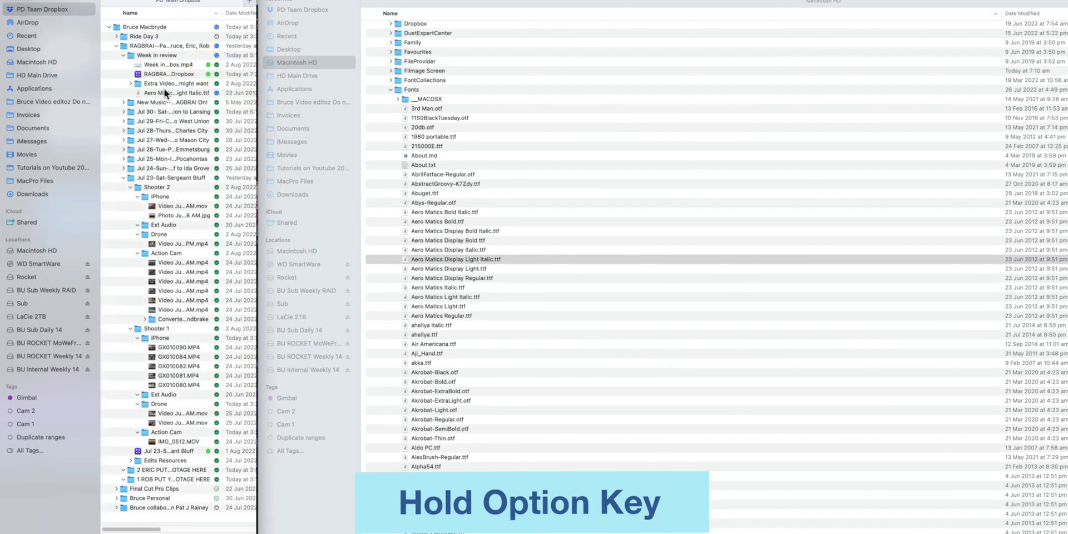
Drop a copy of Aero Matics Display Light Italic.ttf onto Week in review
left_click(176, 93)
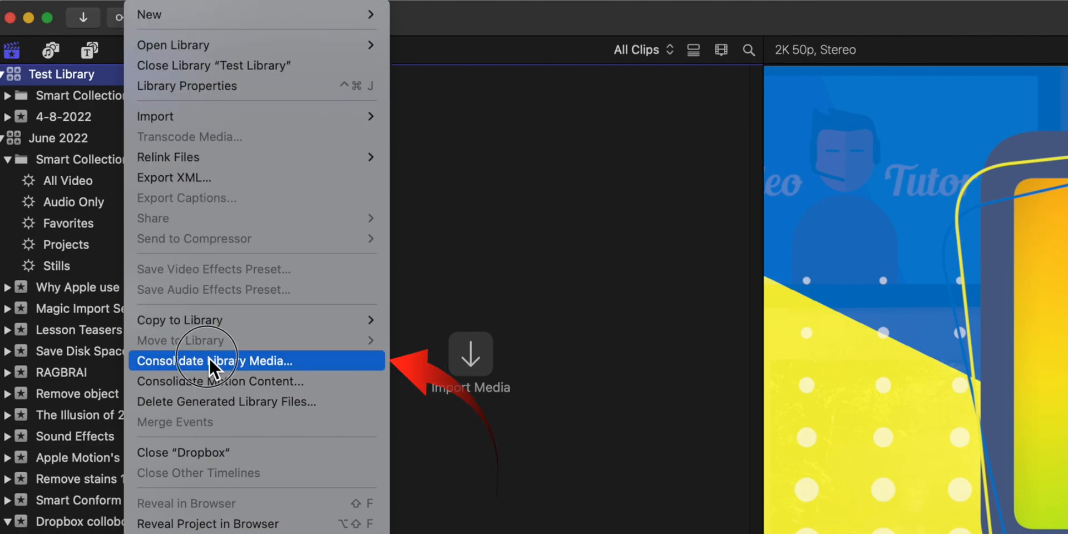
Consolidate Test Library's original media and dismiss the no-files-to-consolidate notice
left_click(215, 360)
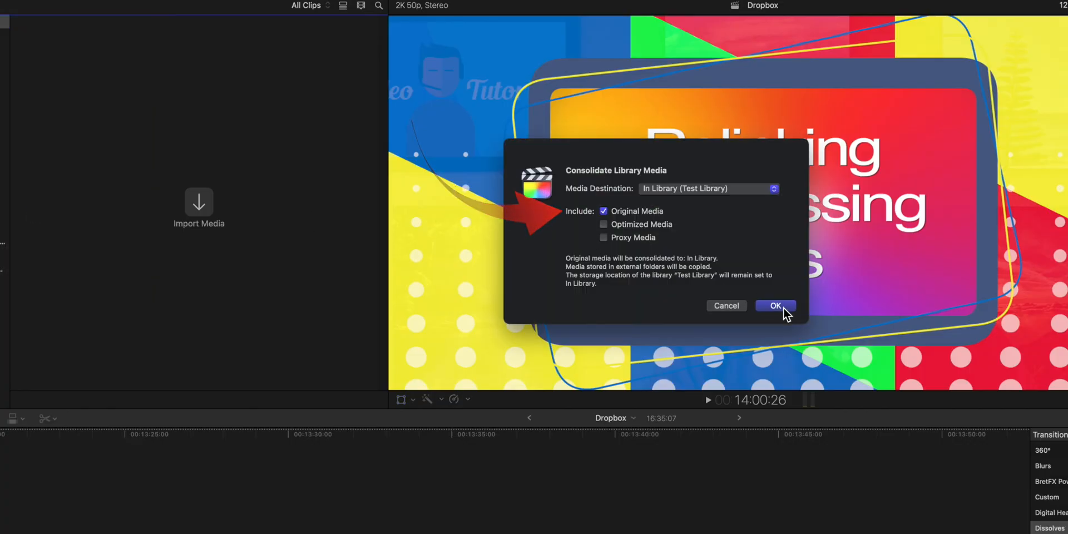
left_click(775, 305)
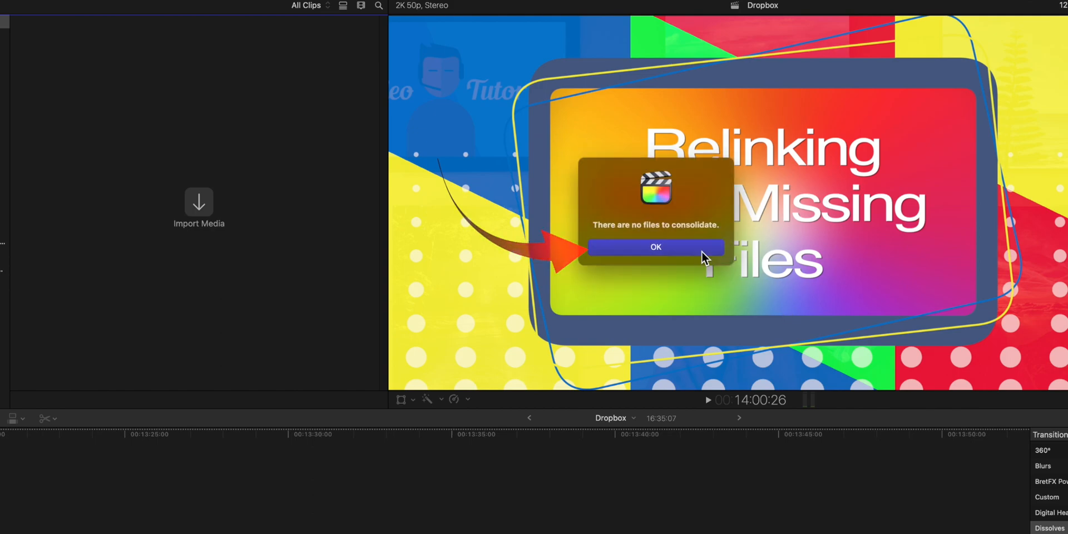
left_click(655, 246)
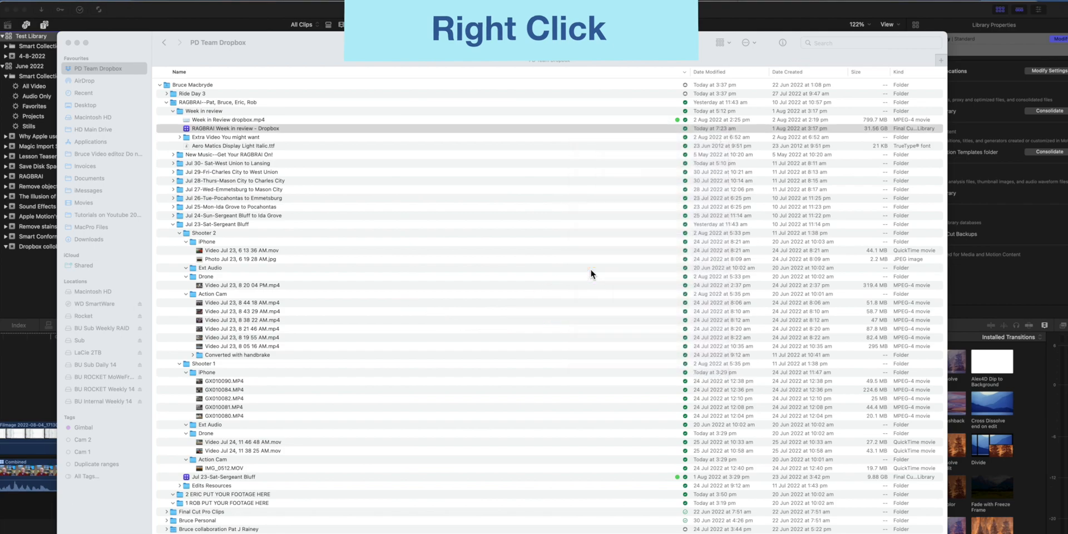
right_click(239, 128)
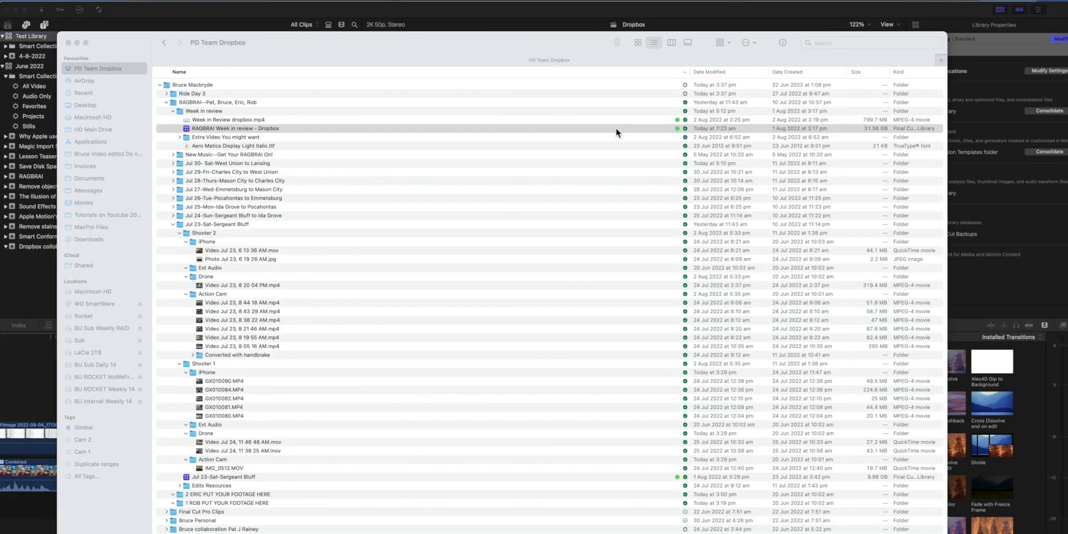
right_click(616, 132)
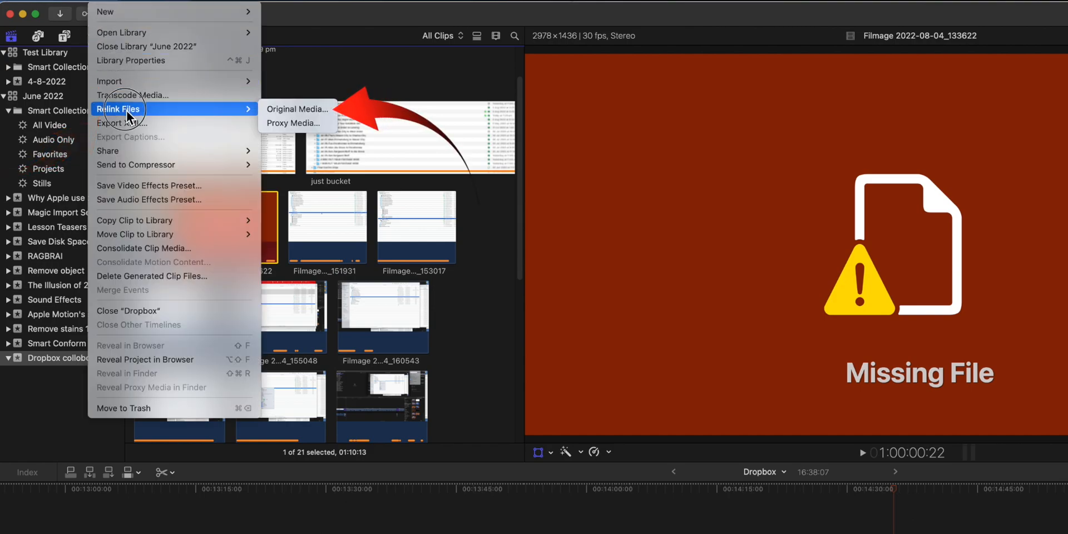
Relink missing clip Filmage 2022-08-04_133622 to its located original media file
left_click(297, 109)
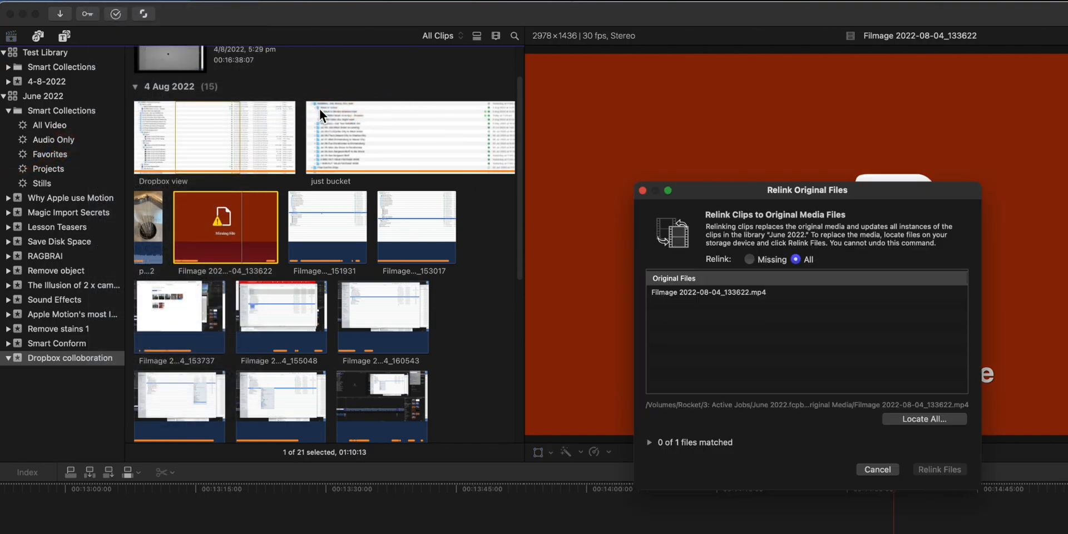
left_click(749, 260)
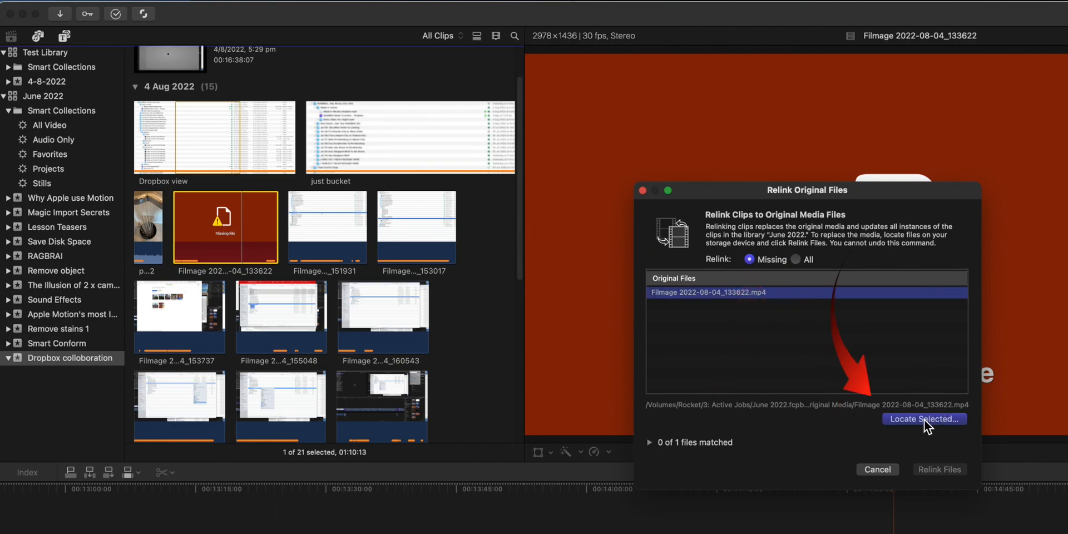
left_click(923, 419)
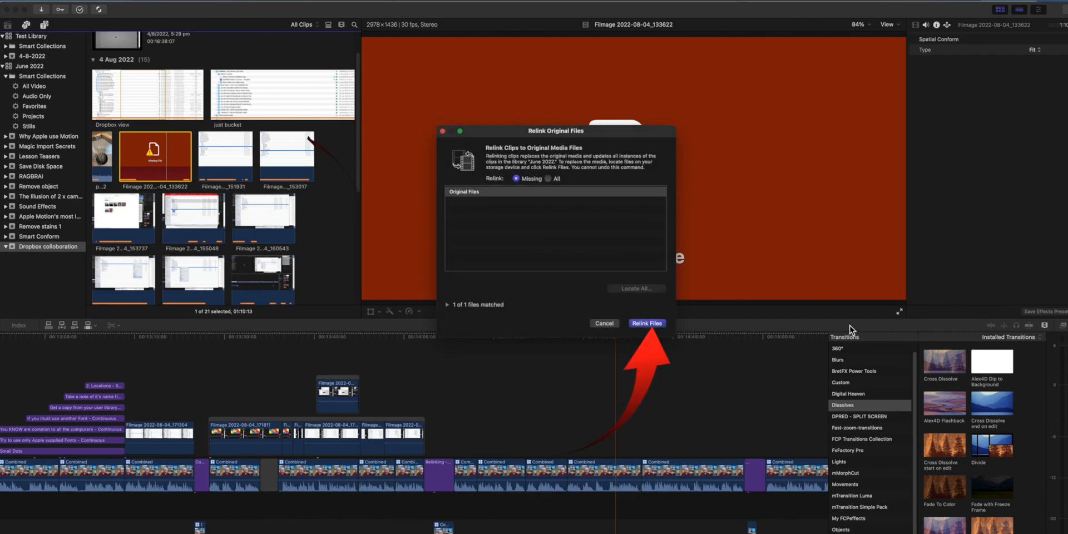
left_click(646, 323)
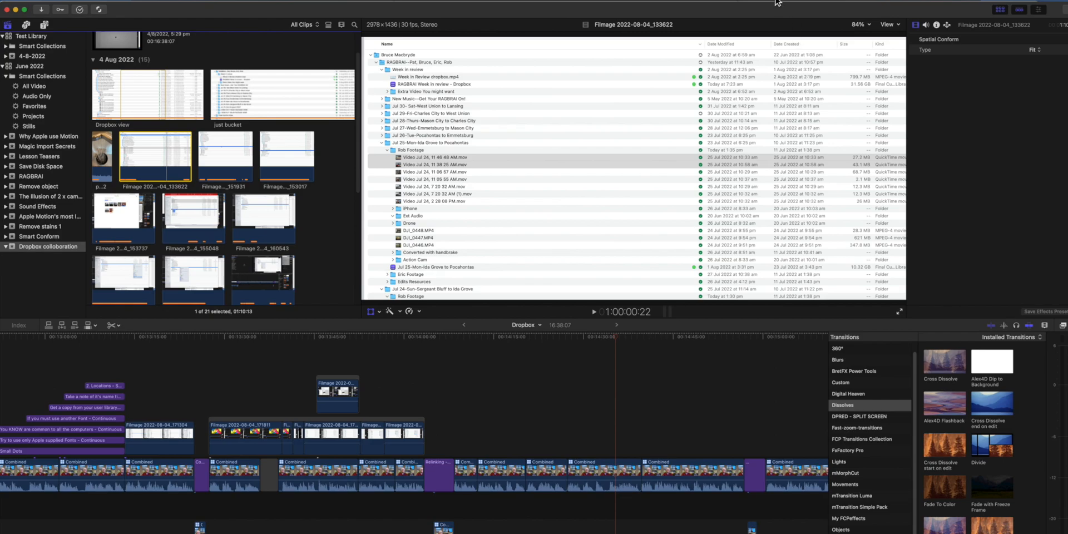
Close the Test Library and view the recent libraries list
left_click(82, 7)
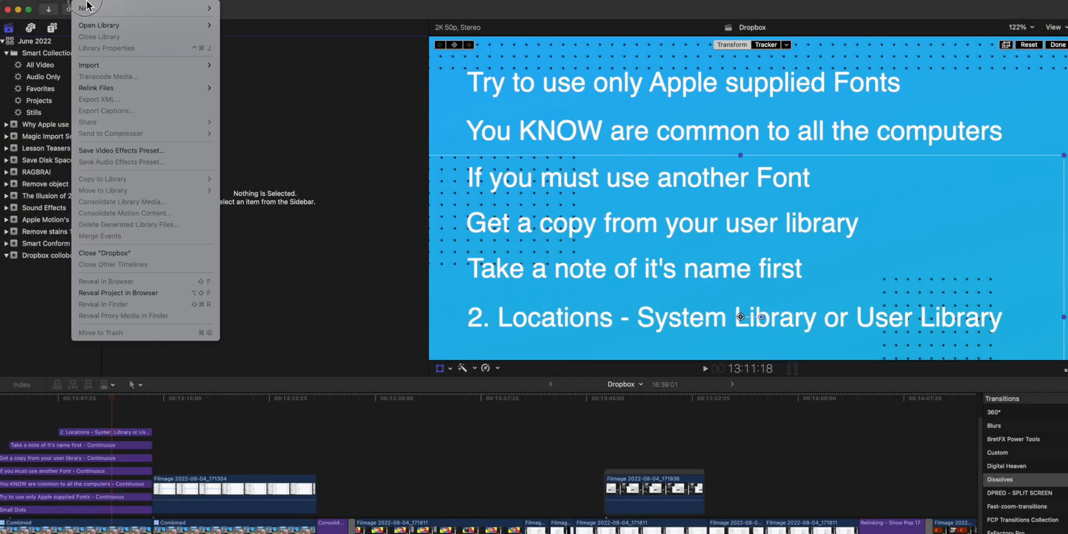
mouse_move(99, 25)
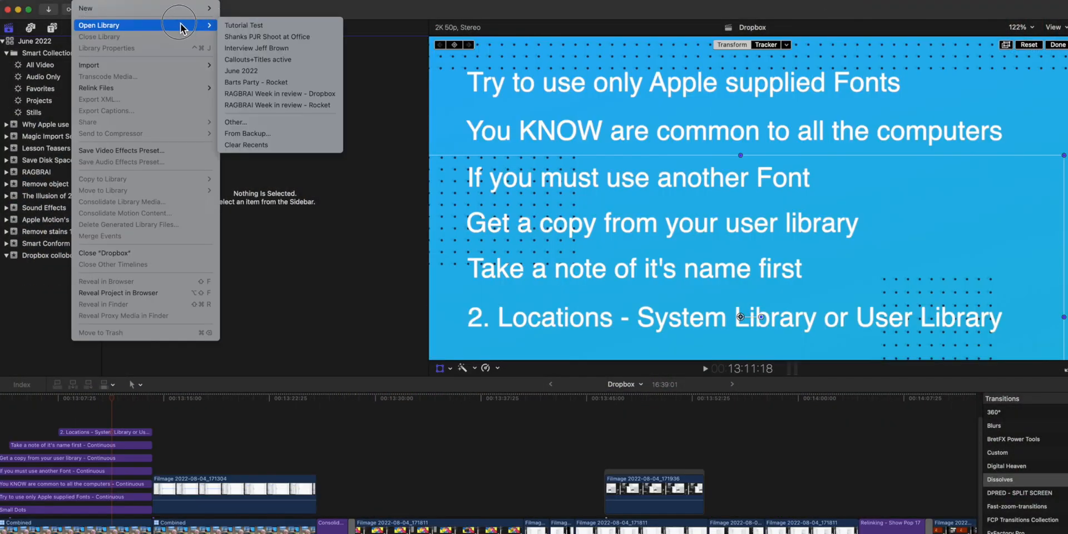
left_click(243, 25)
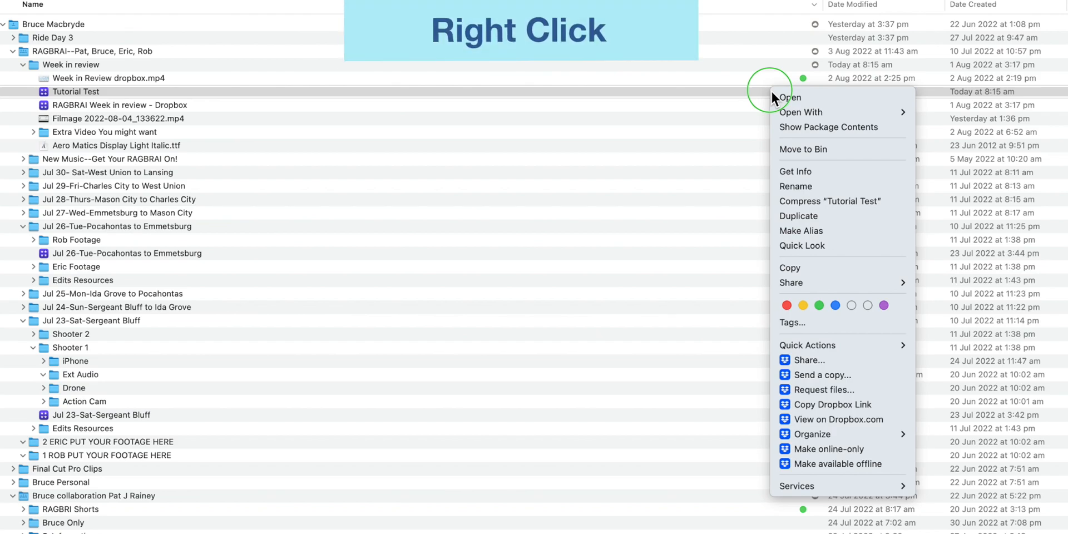
mouse_move(831, 464)
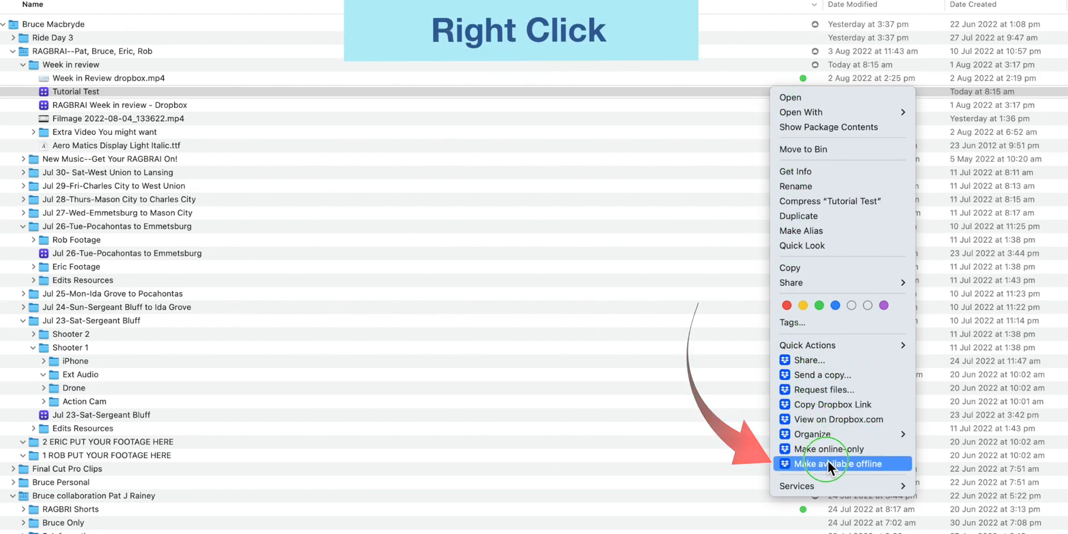
Make the Tutorial Test library available offline
left_click(839, 464)
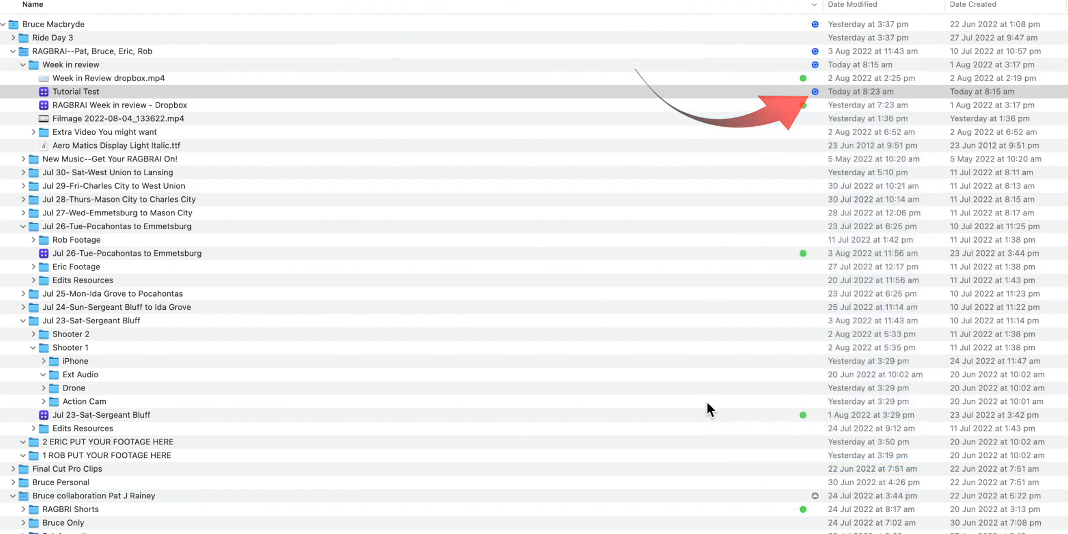